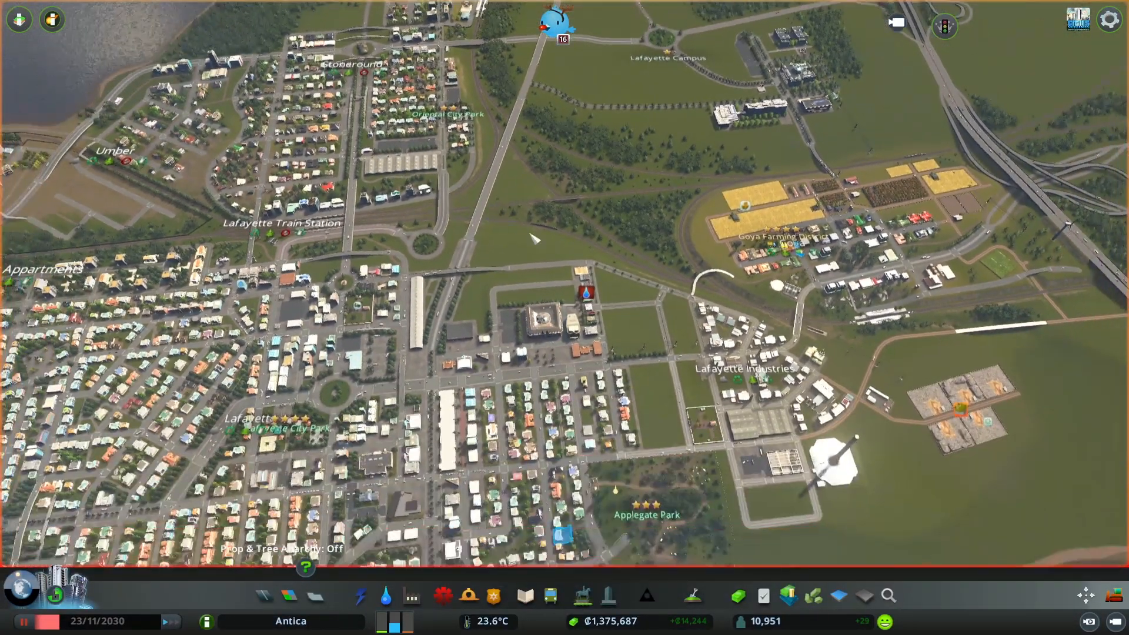
# Browse the public transport metro and elevated metro station options, then close them
pyautogui.scroll(-3)
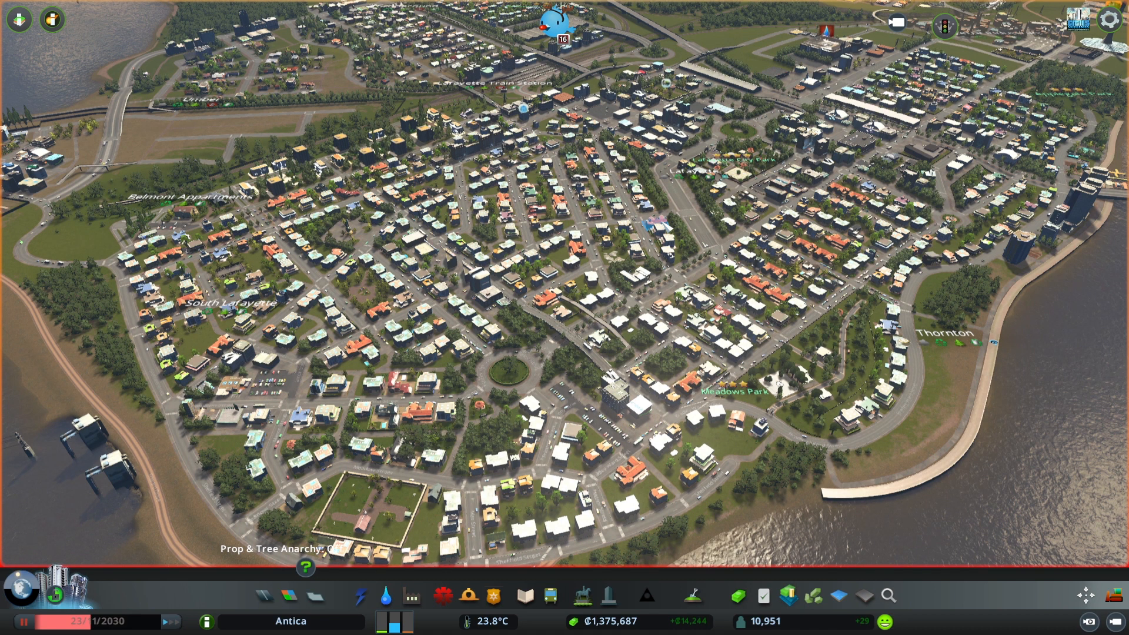
pyautogui.click(549, 594)
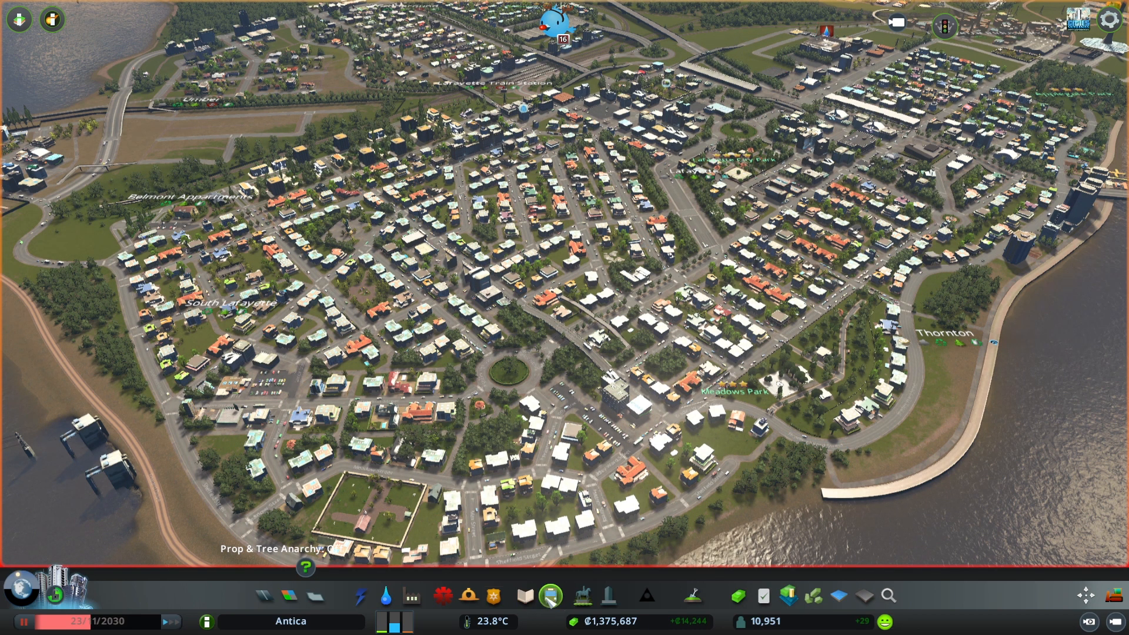
pyautogui.click(551, 600)
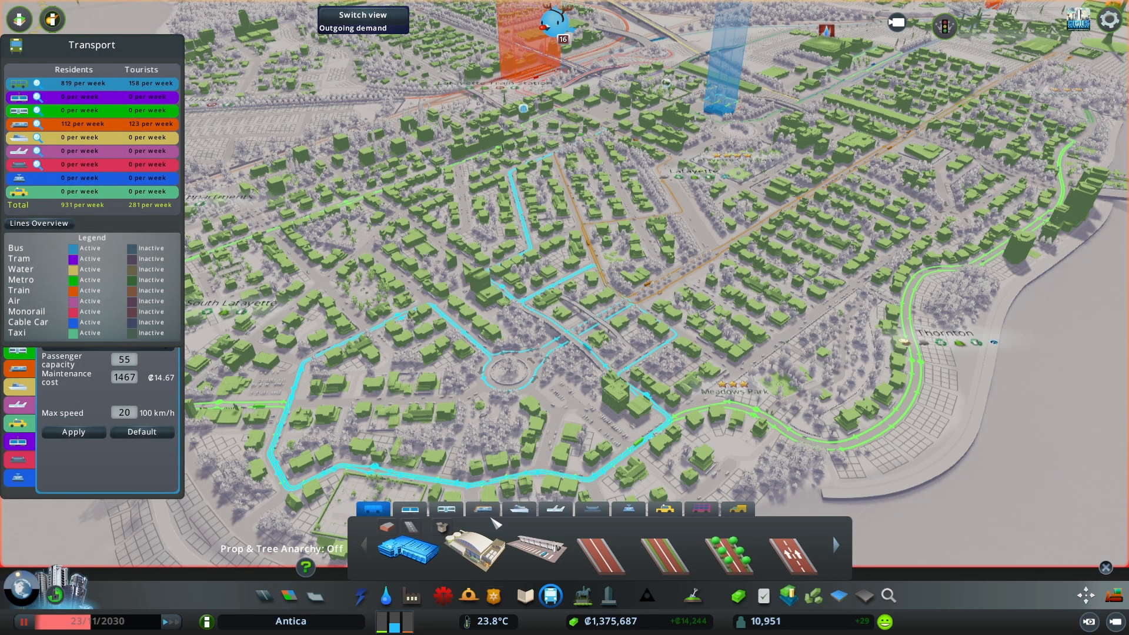
pyautogui.click(445, 509)
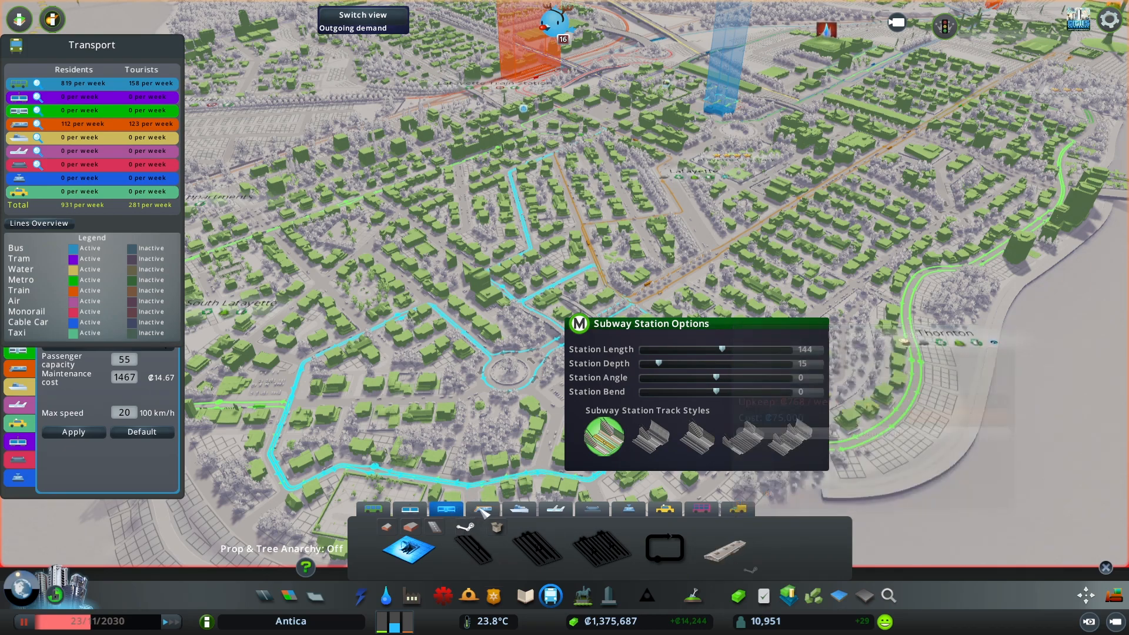
pyautogui.click(483, 510)
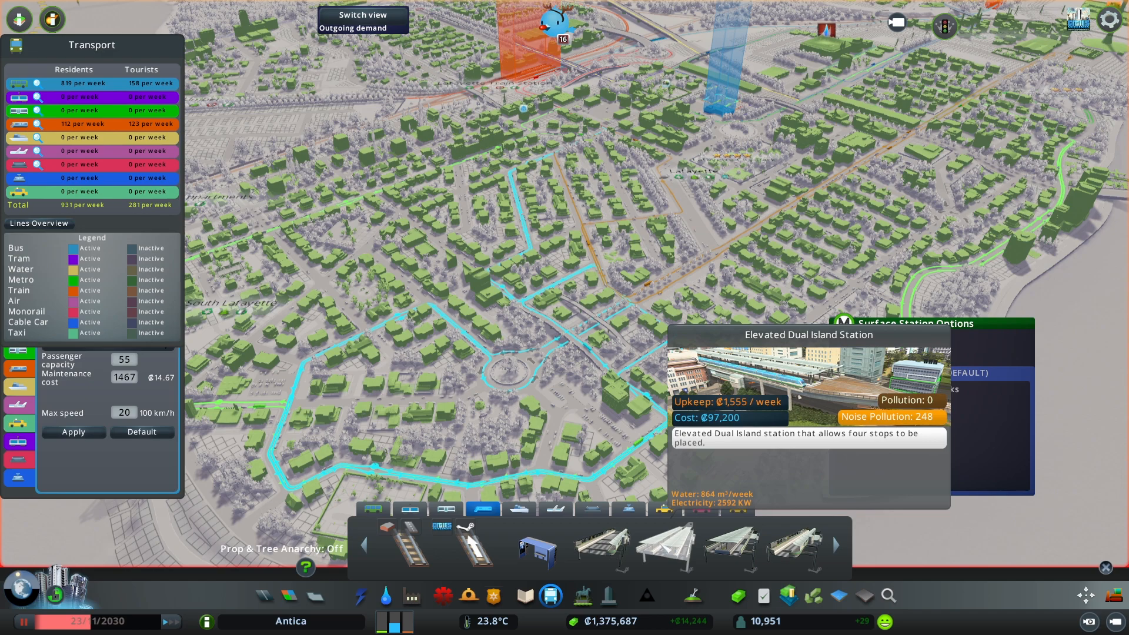
pyautogui.click(446, 509)
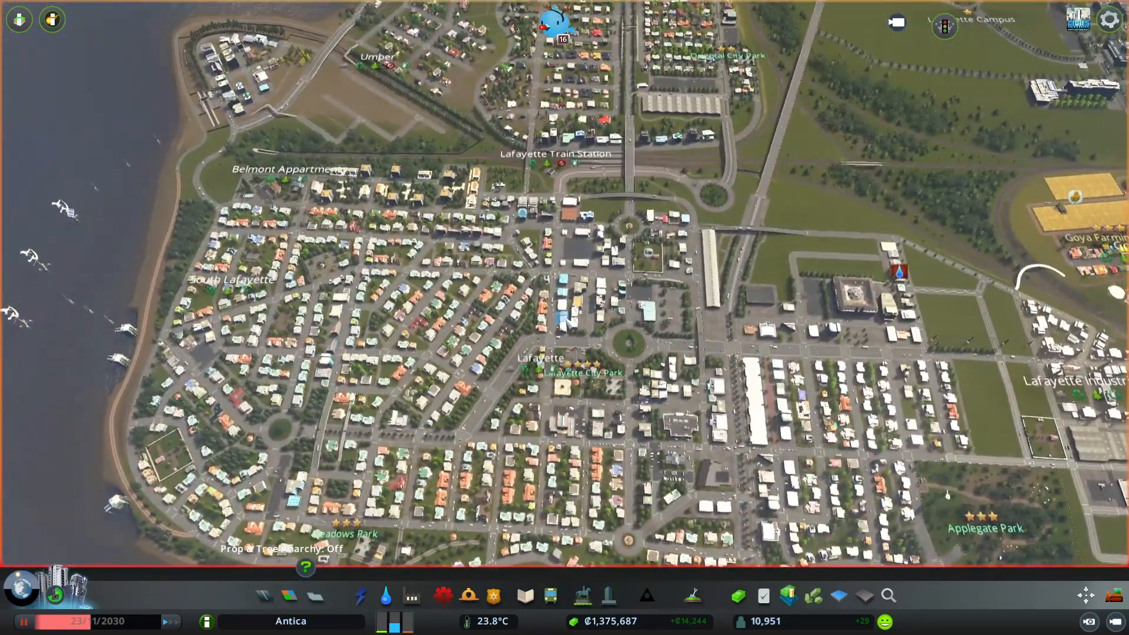
# Reopen the metro building options over the plot near Lafayette Industries
pyautogui.scroll(-3)
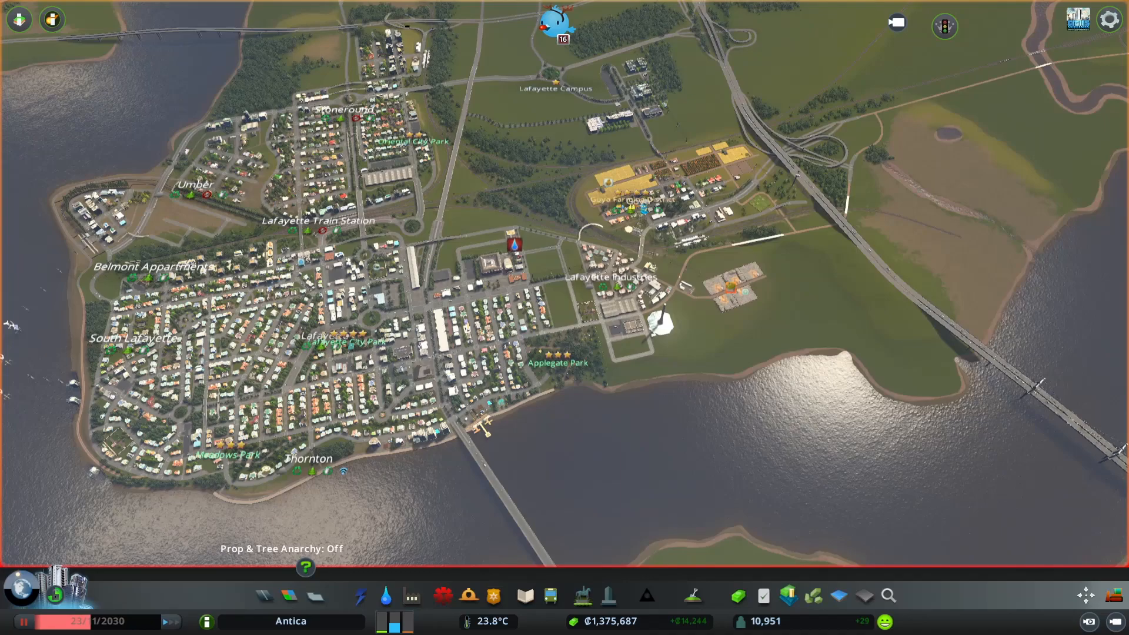
pyautogui.moveTo(548, 596)
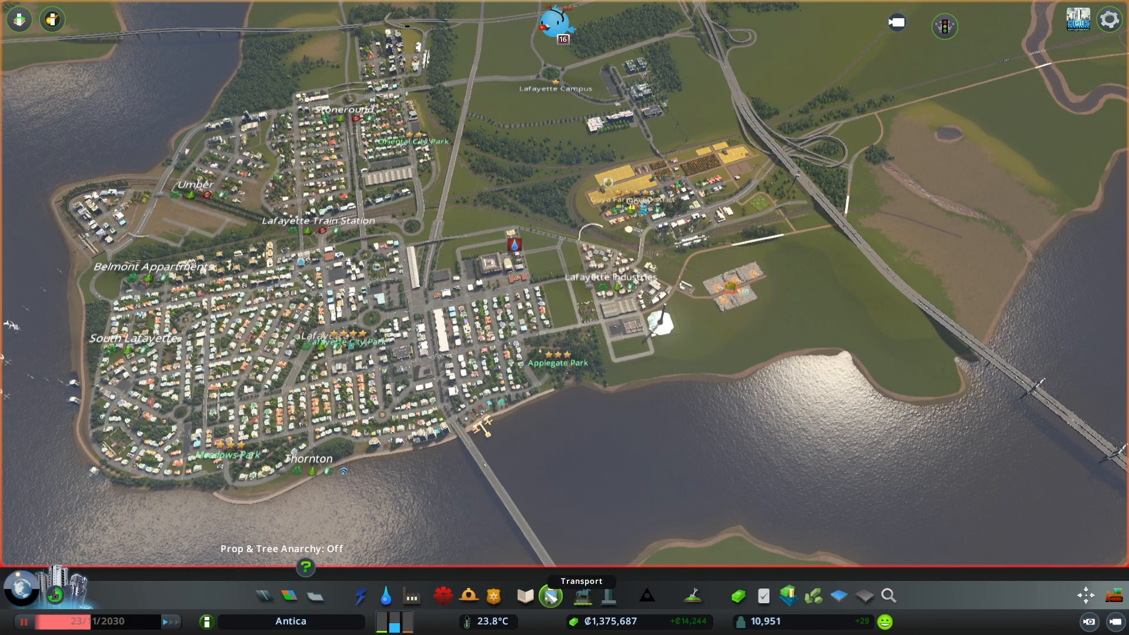
pyautogui.click(546, 595)
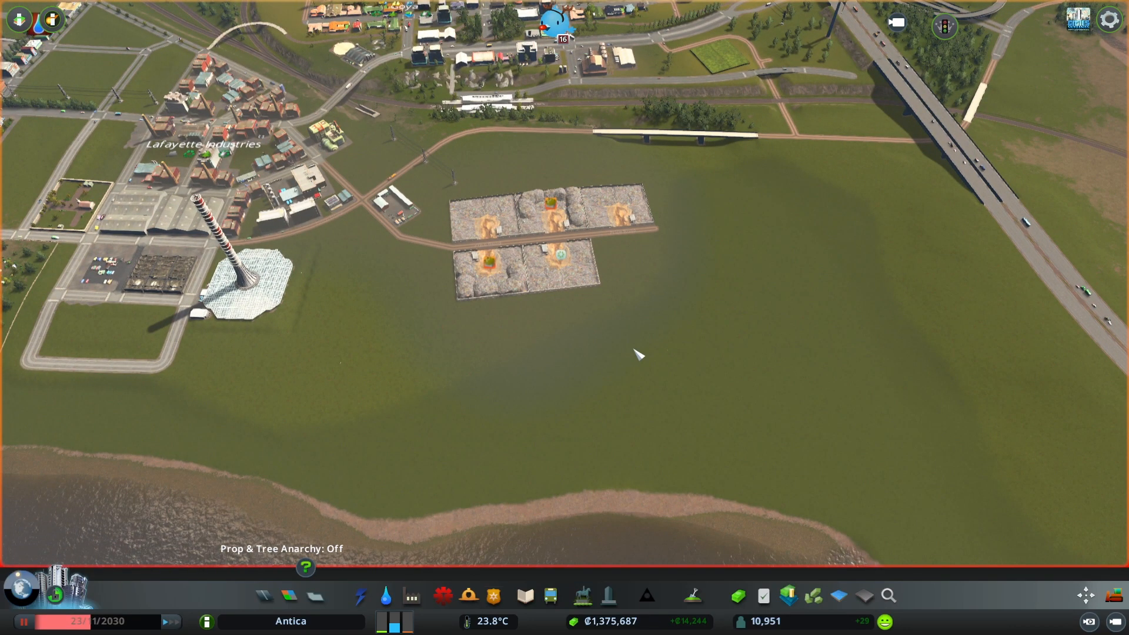
pyautogui.moveTo(550, 597)
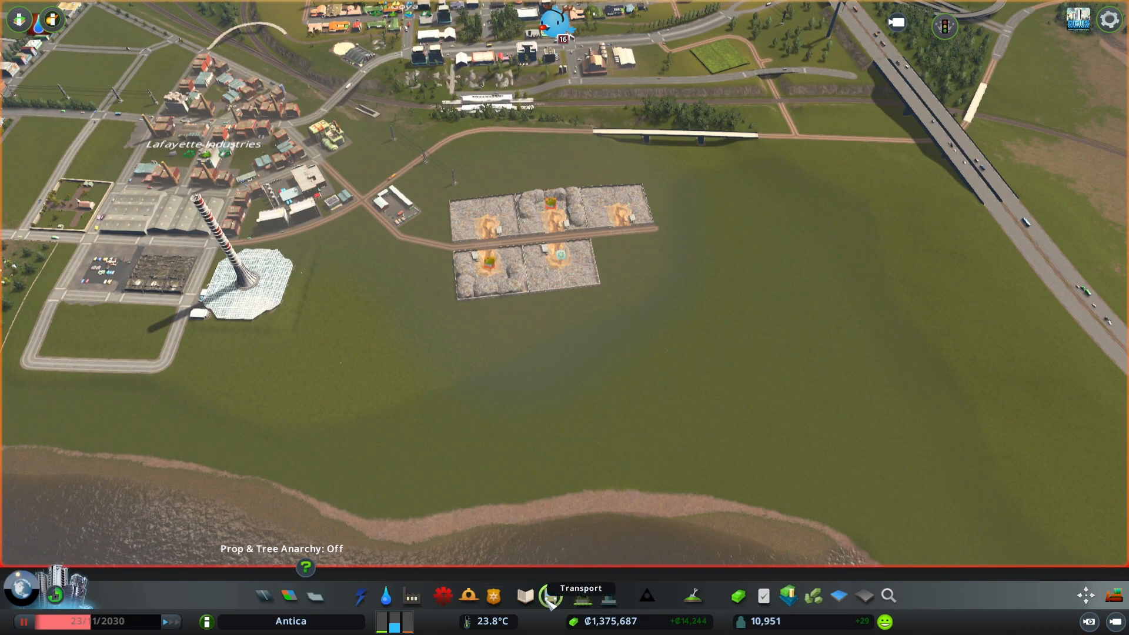
pyautogui.click(548, 612)
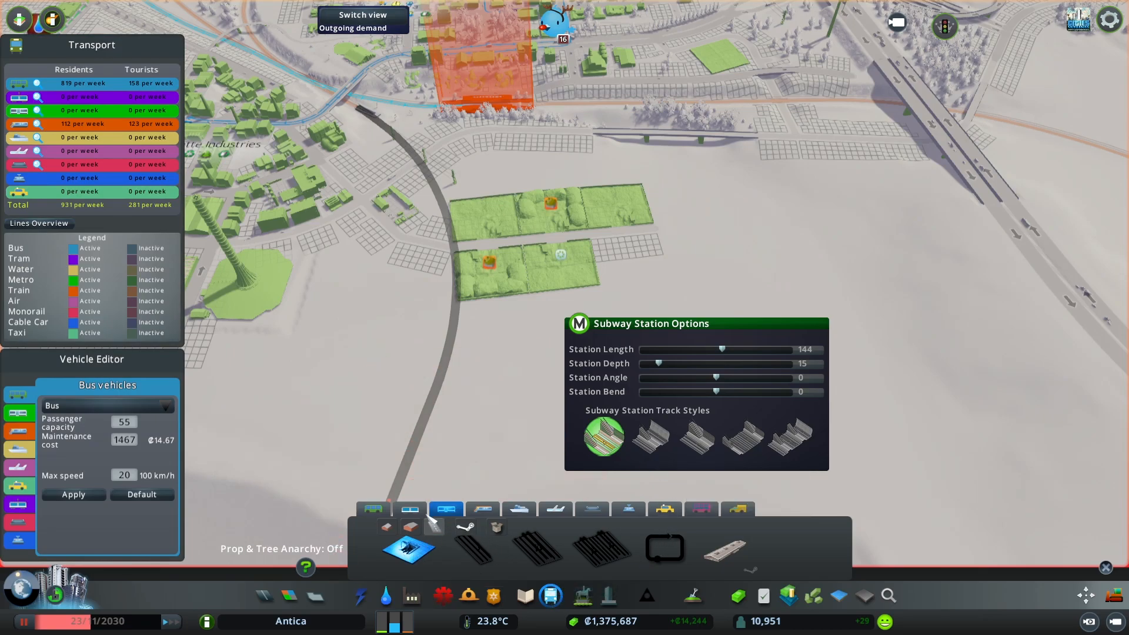
pyautogui.moveTo(728, 551)
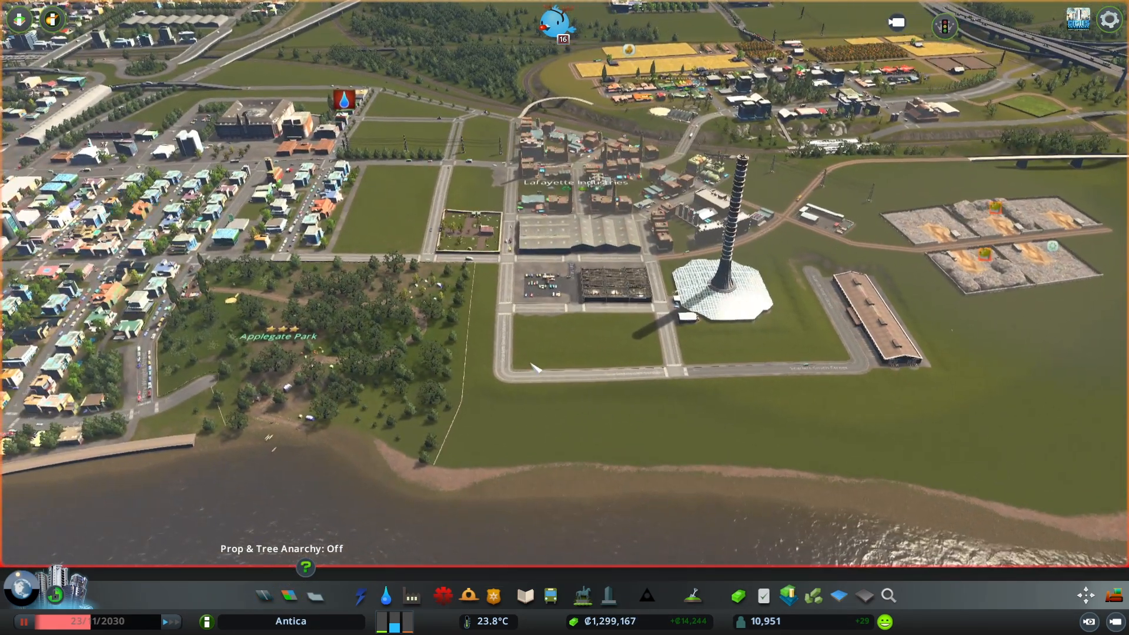
# Set the subway station length to 144 and depth to 21
pyautogui.click(549, 611)
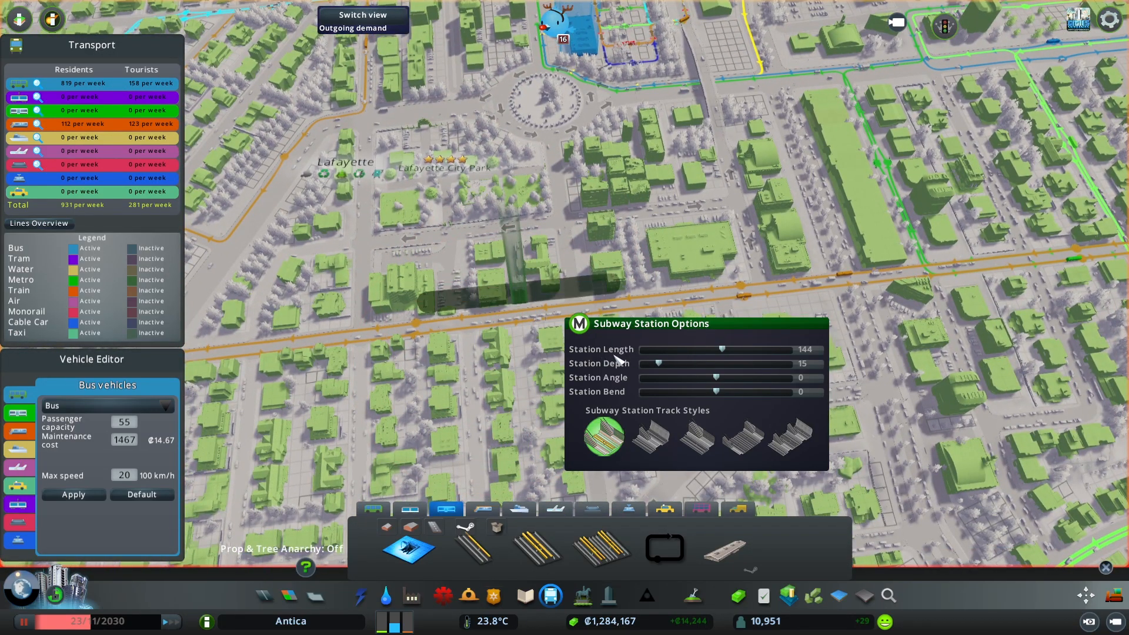
pyautogui.moveTo(750, 350); pyautogui.dragTo(814, 350)
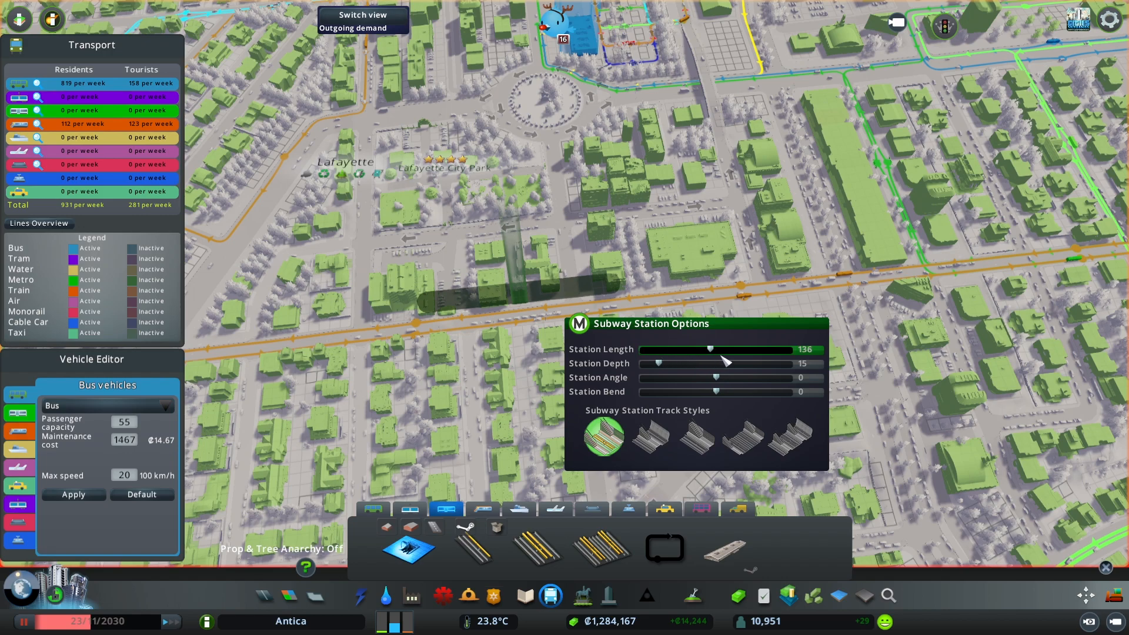
pyautogui.moveTo(726, 349); pyautogui.dragTo(716, 349)
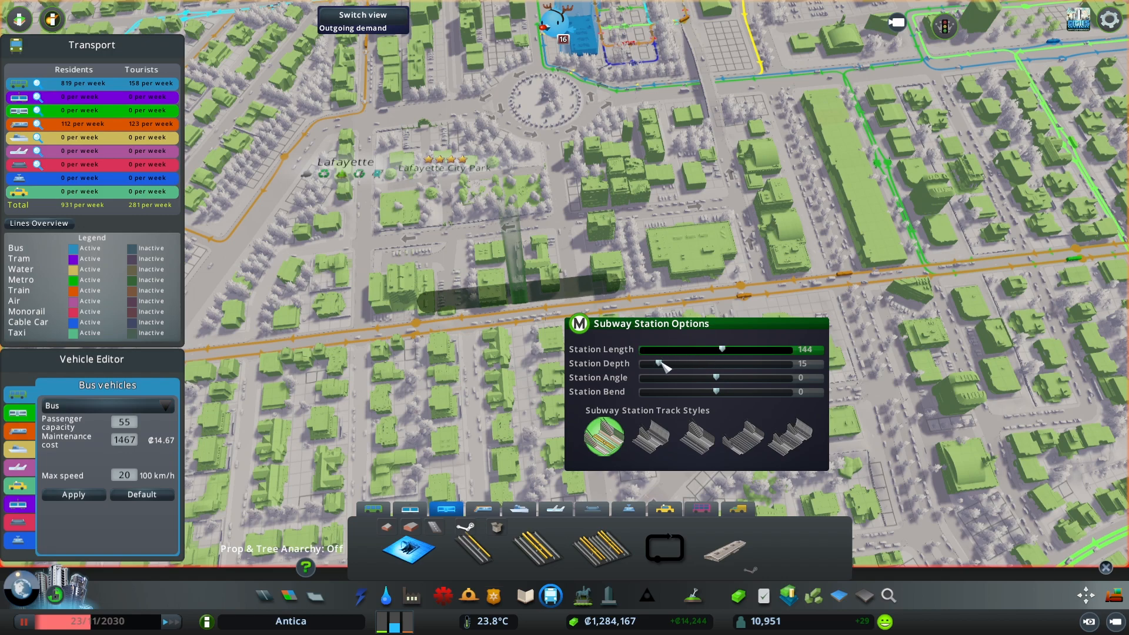
pyautogui.moveTo(691, 363); pyautogui.dragTo(637, 363)
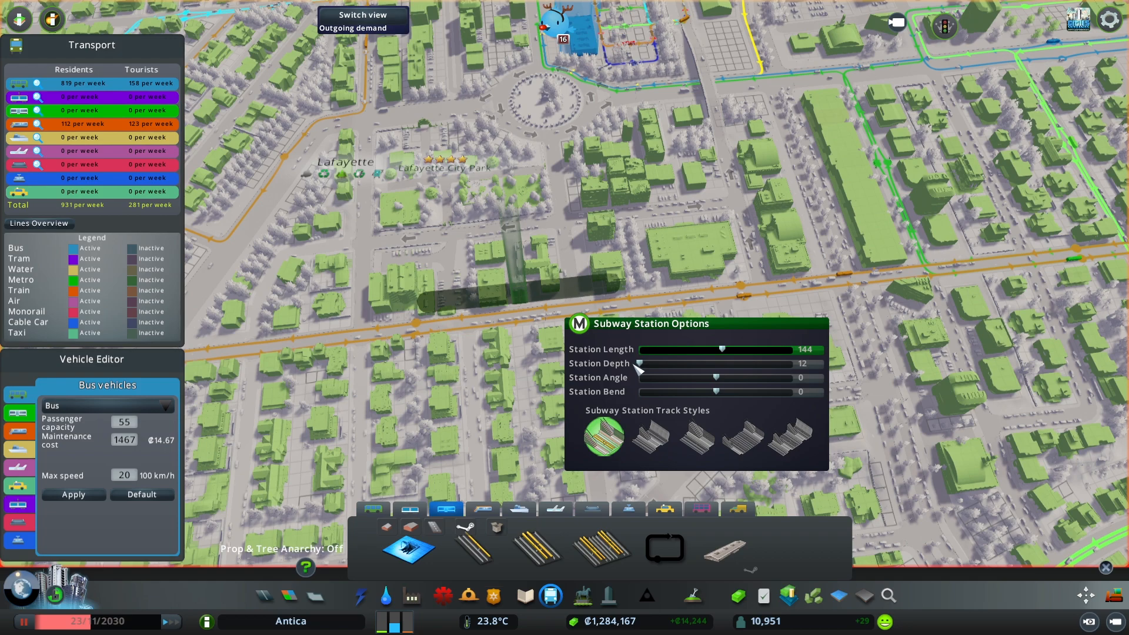
pyautogui.moveTo(637, 365); pyautogui.dragTo(684, 364)
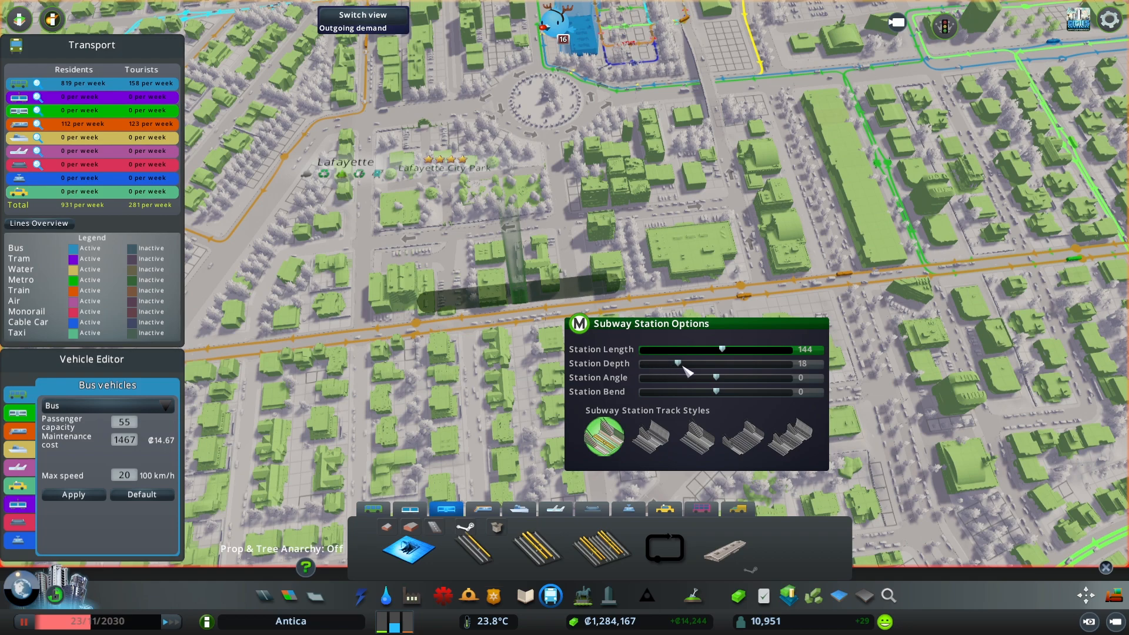
pyautogui.moveTo(683, 363); pyautogui.dragTo(706, 363)
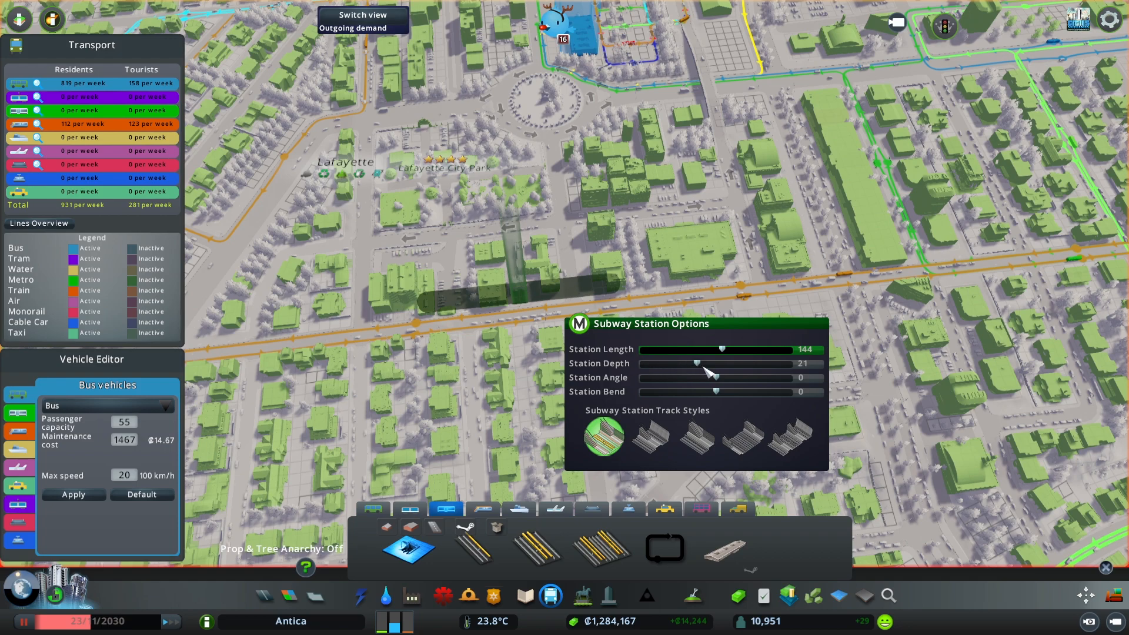
pyautogui.moveTo(696, 364); pyautogui.dragTo(713, 364)
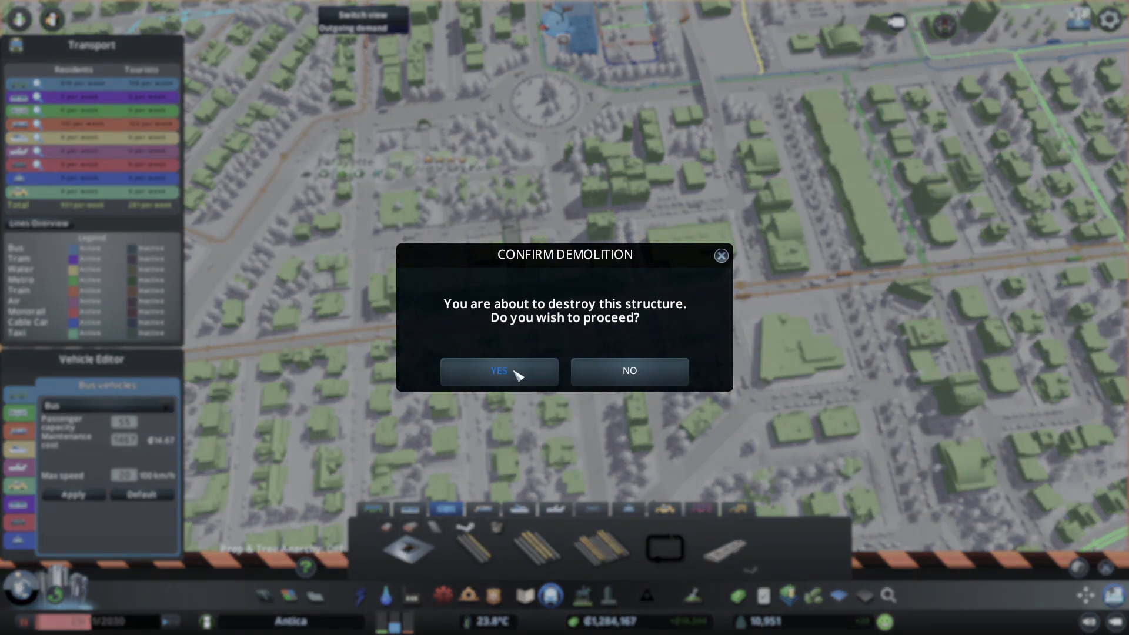
# Confirm demolition, try station angle 120 and bend, reset angle to 0, view train assets
pyautogui.click(499, 371)
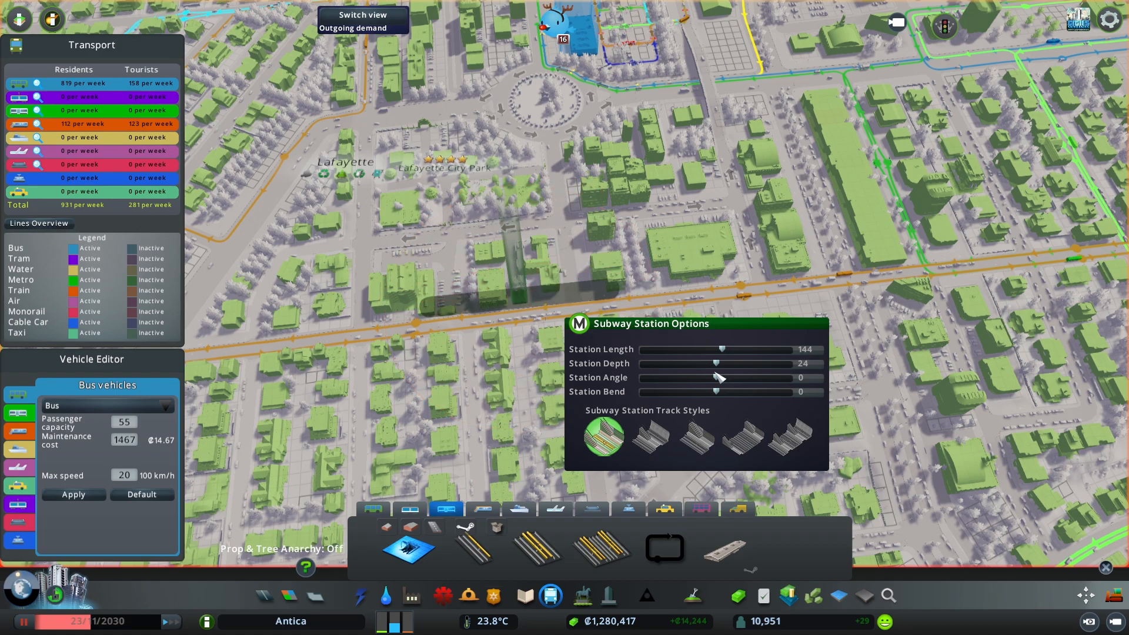
pyautogui.moveTo(709, 377); pyautogui.dragTo(766, 378)
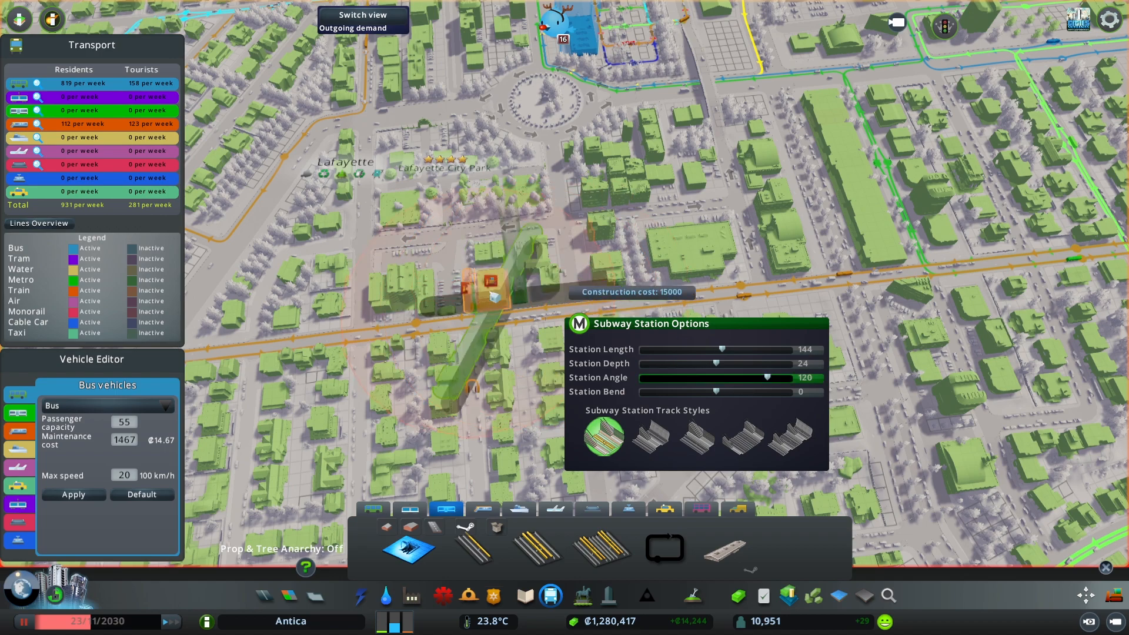
pyautogui.moveTo(350, 249)
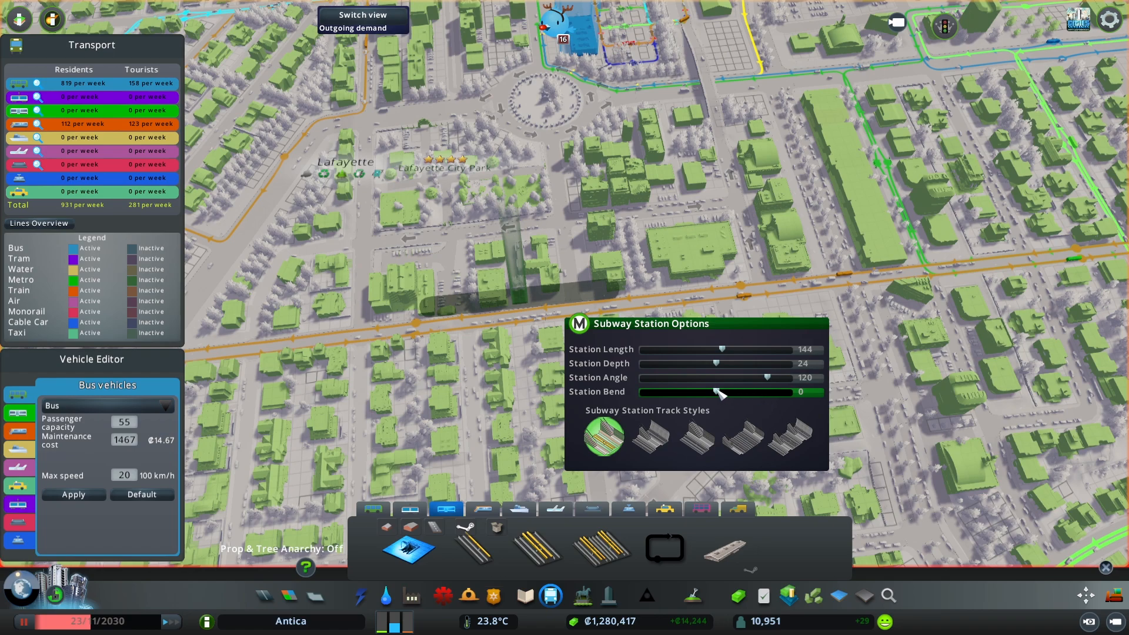
pyautogui.moveTo(698, 392); pyautogui.dragTo(771, 392)
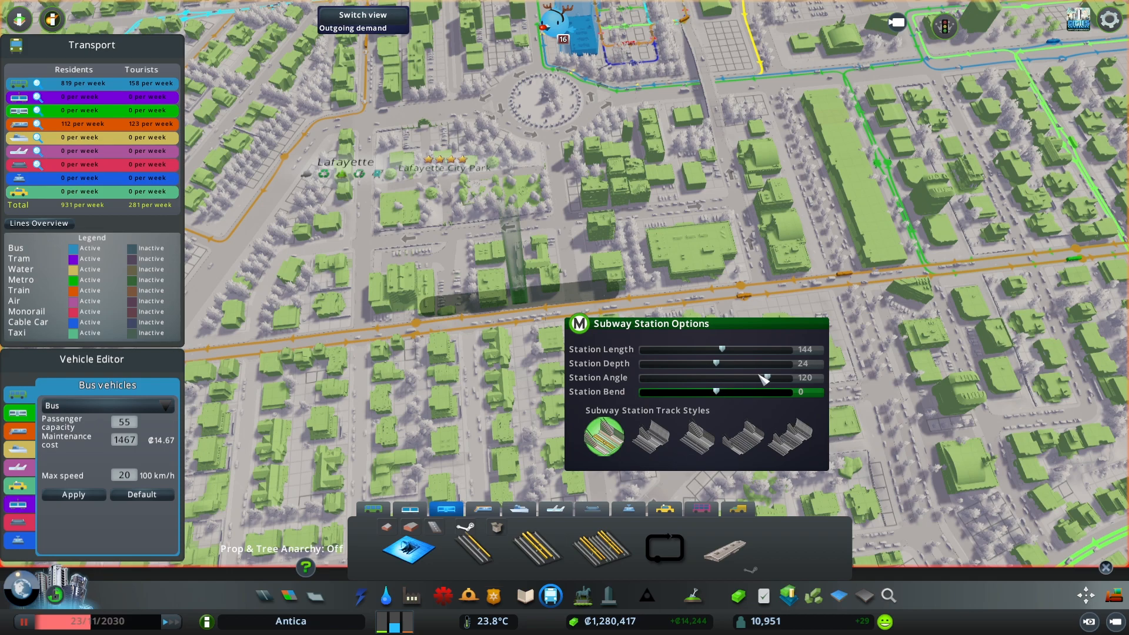
pyautogui.moveTo(760, 378); pyautogui.dragTo(695, 377)
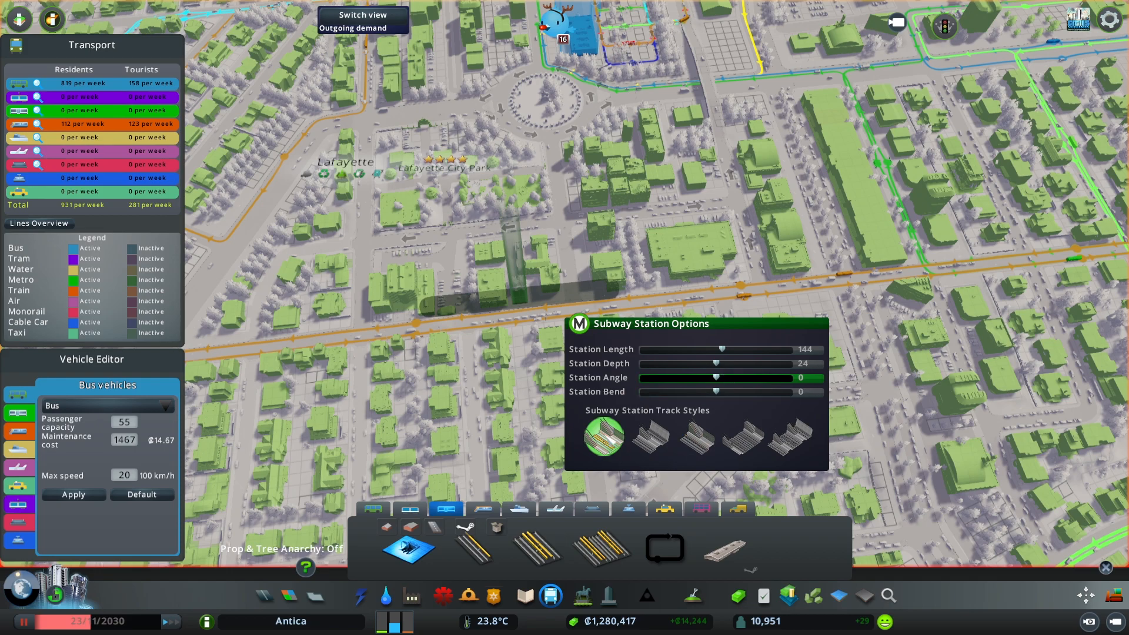
pyautogui.moveTo(652, 438)
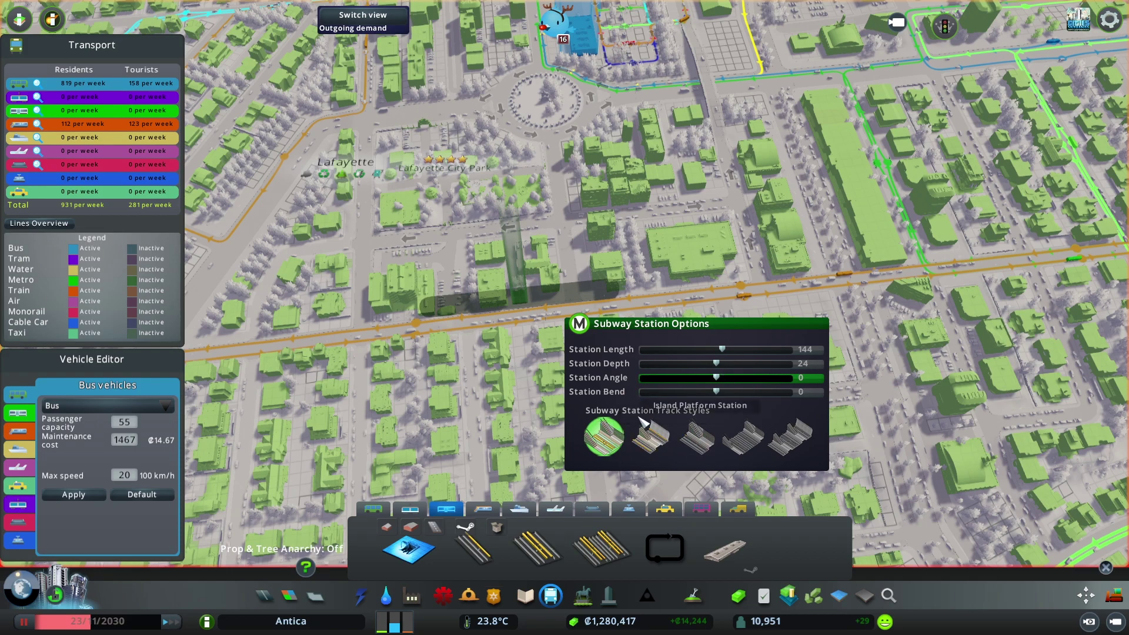
pyautogui.moveTo(635, 421)
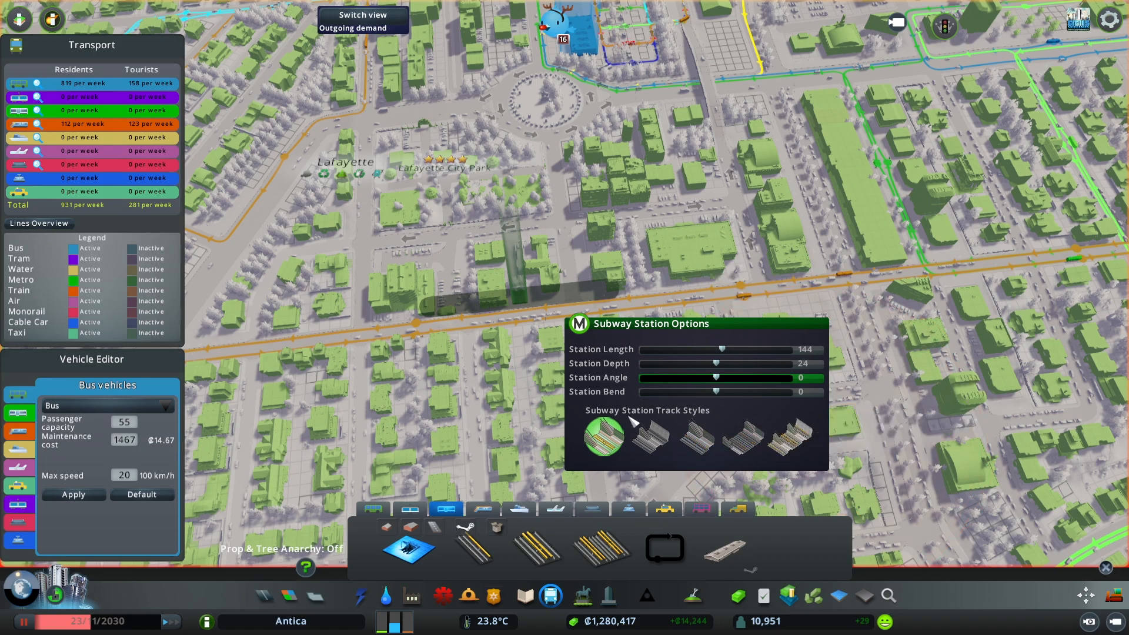
pyautogui.moveTo(604, 437)
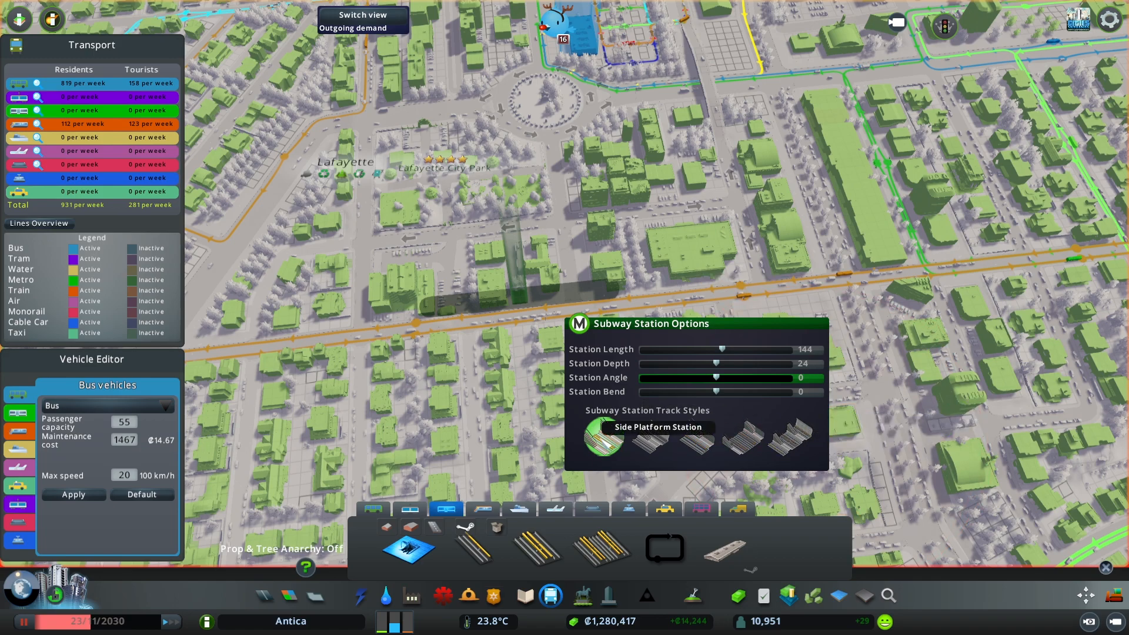
pyautogui.moveTo(648, 439)
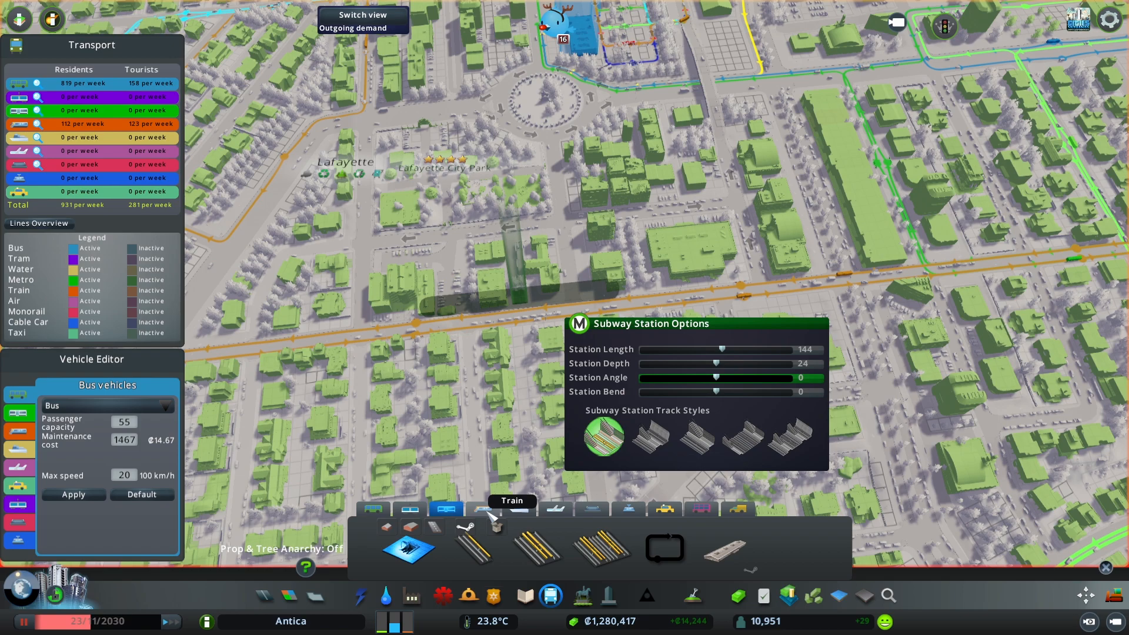
pyautogui.click(481, 510)
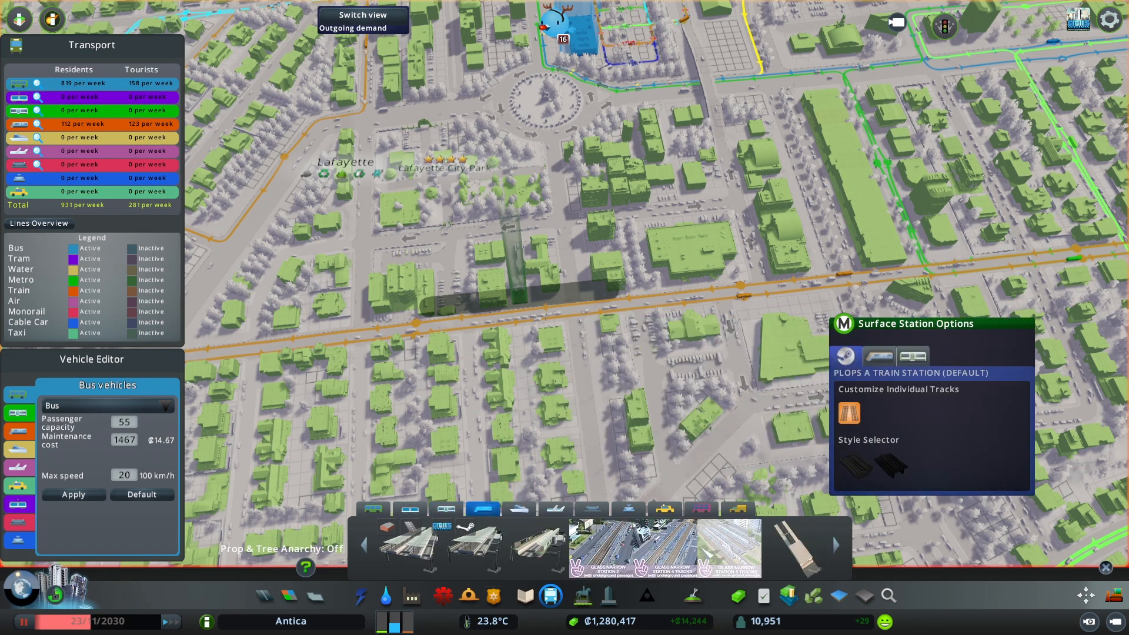
# Pick a blue surface station asset and switch it to the Metro Station Configuration
pyautogui.click(834, 556)
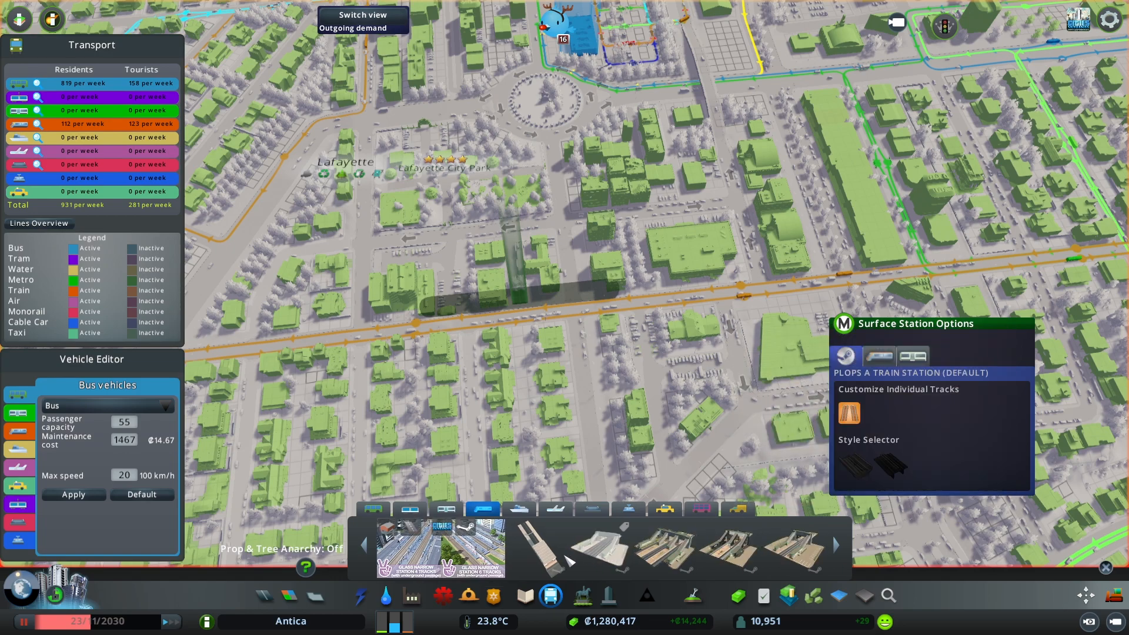
pyautogui.moveTo(596, 551)
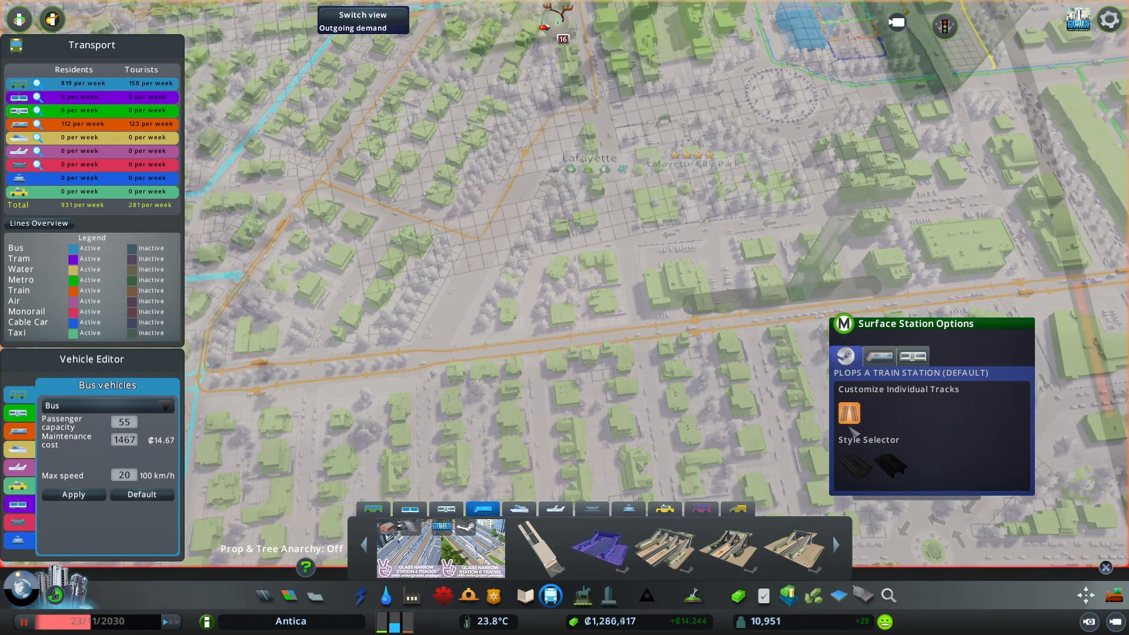
pyautogui.click(605, 555)
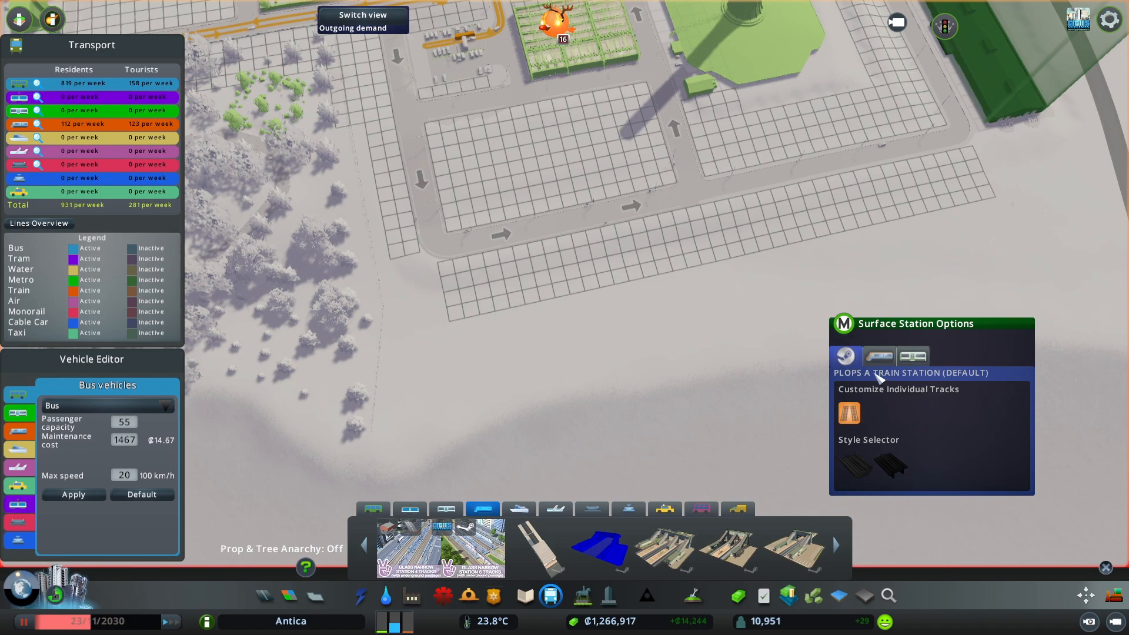
pyautogui.moveTo(895, 385)
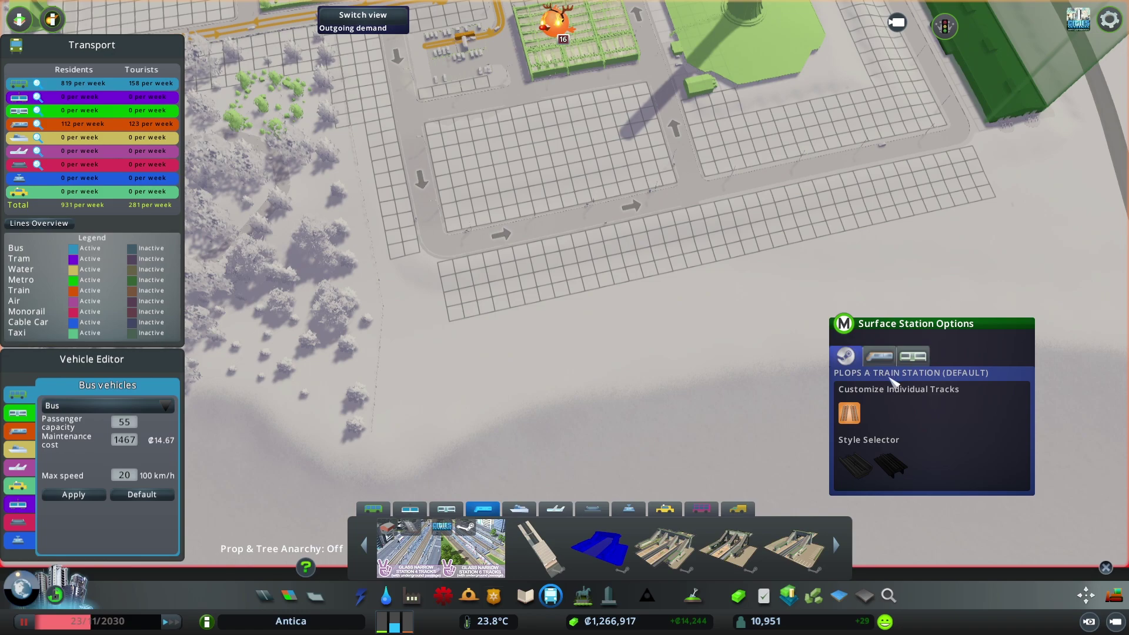
pyautogui.moveTo(954, 348)
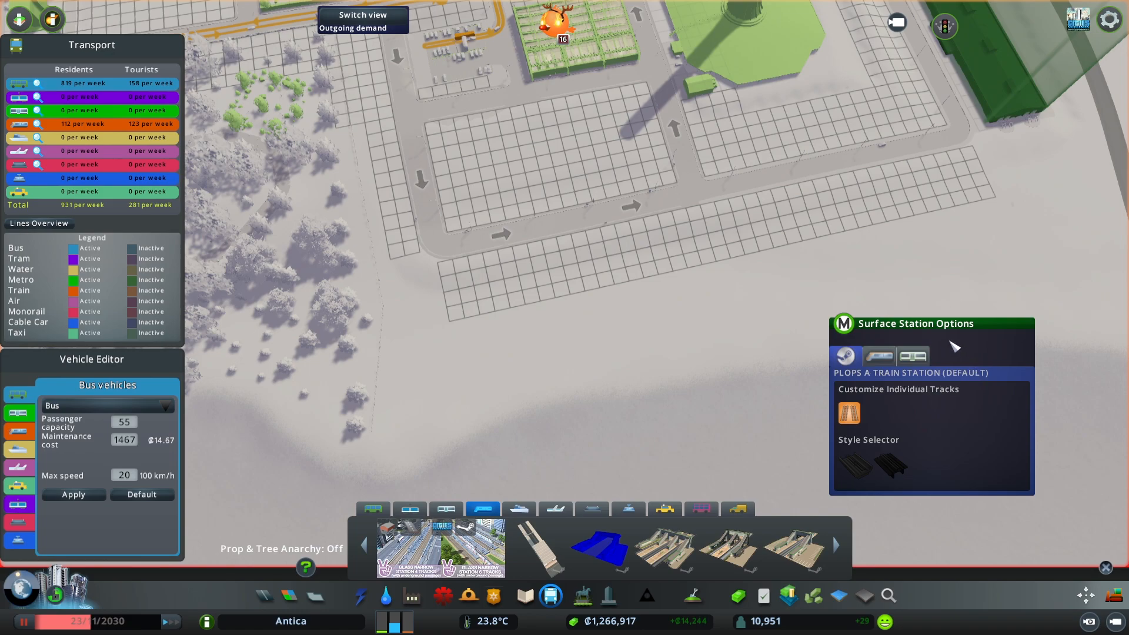
pyautogui.click(912, 355)
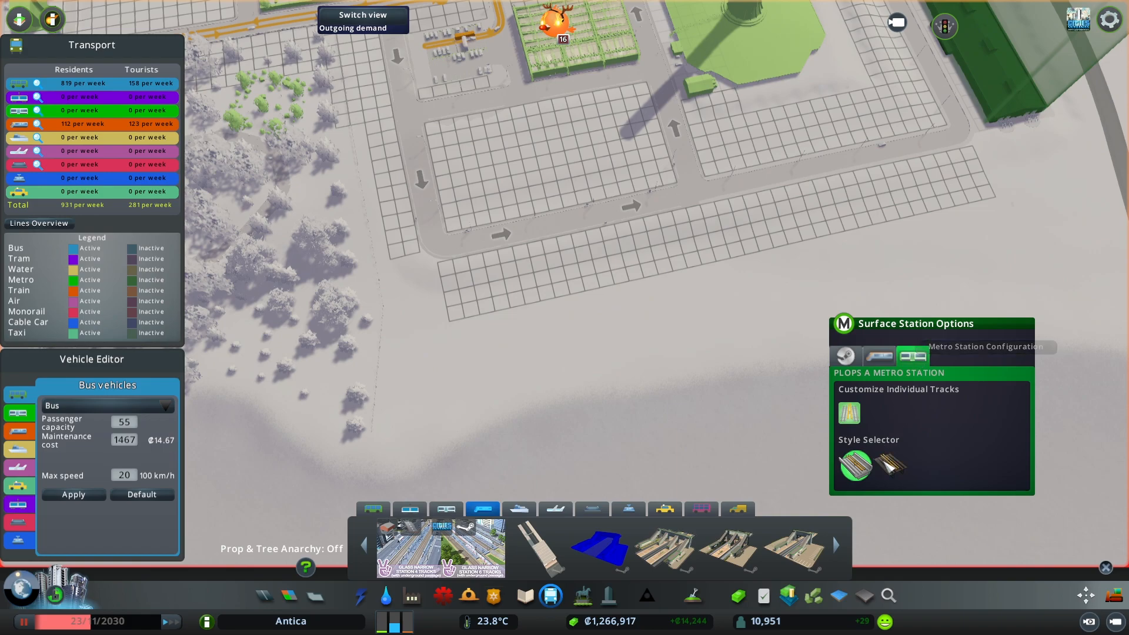
pyautogui.moveTo(888, 466)
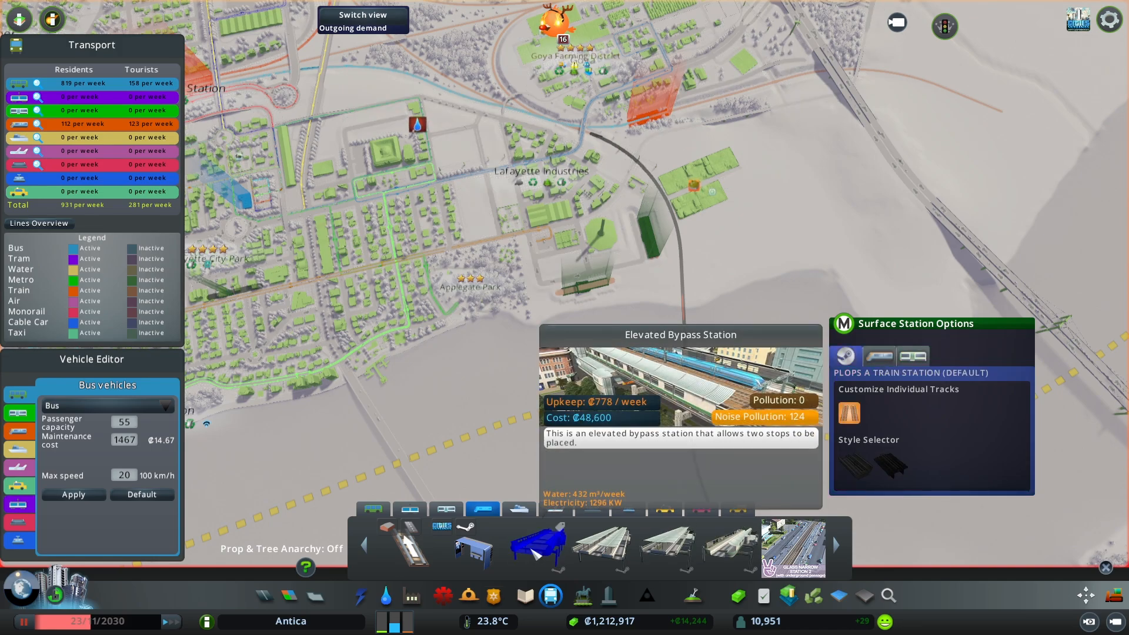
pyautogui.moveTo(962, 364)
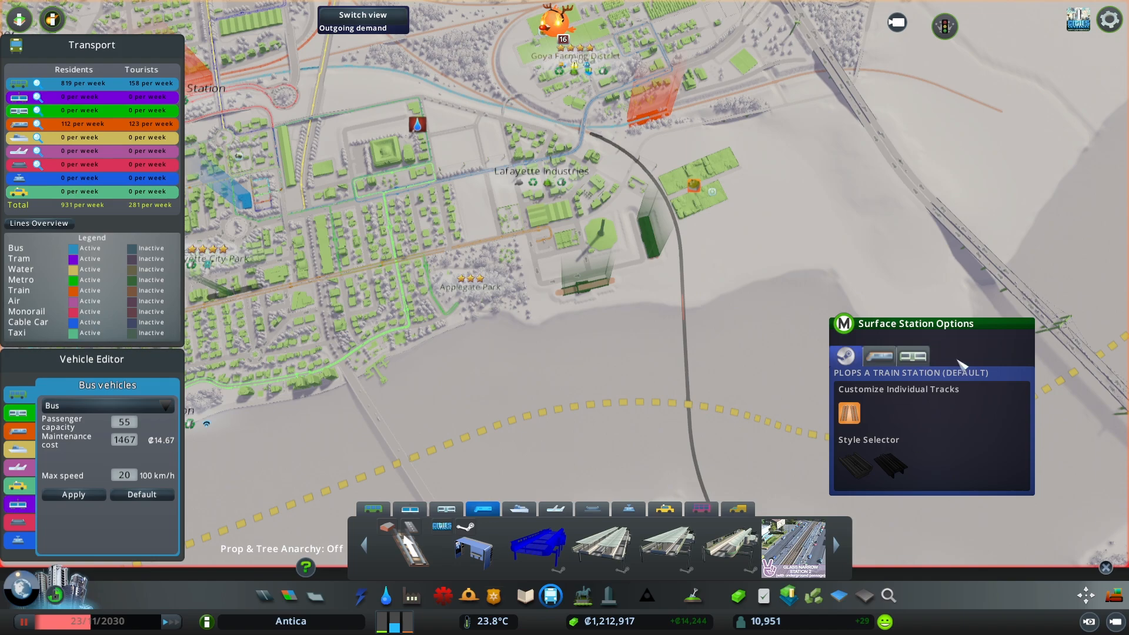
pyautogui.click(913, 356)
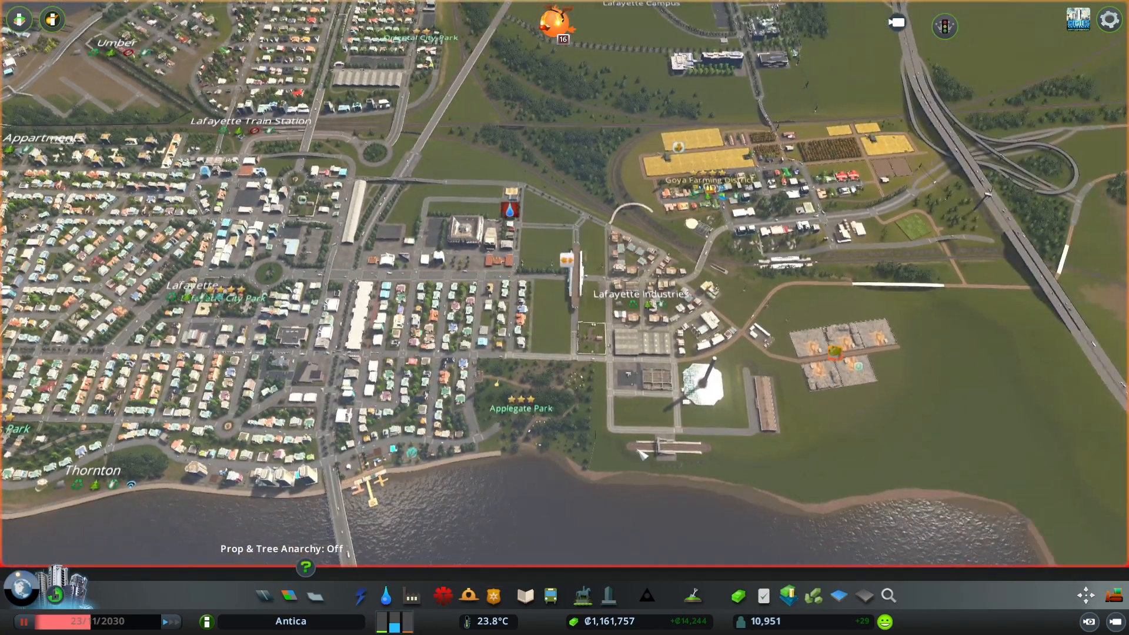
# Open the metro building options and pick metro track to lay
pyautogui.click(259, 608)
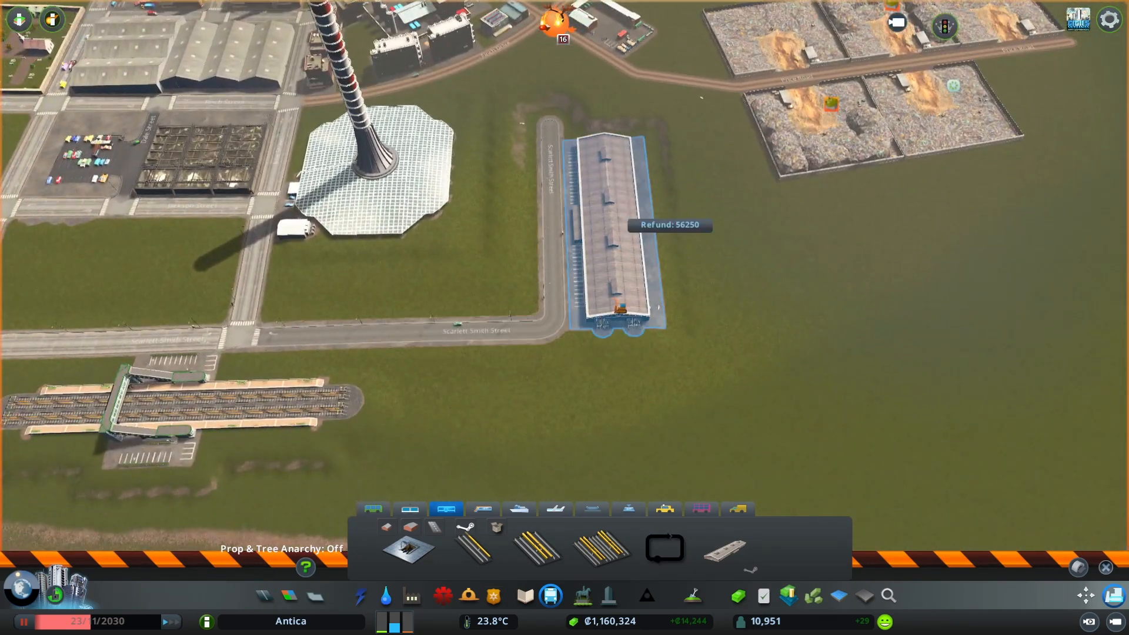
pyautogui.click(536, 551)
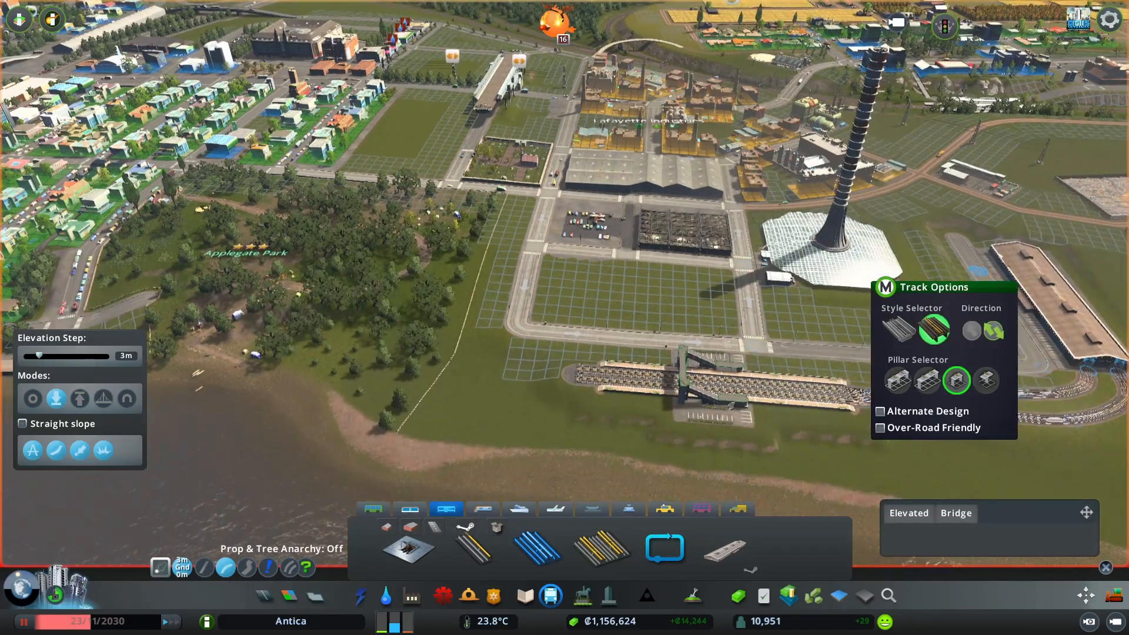
pyautogui.moveTo(184, 573)
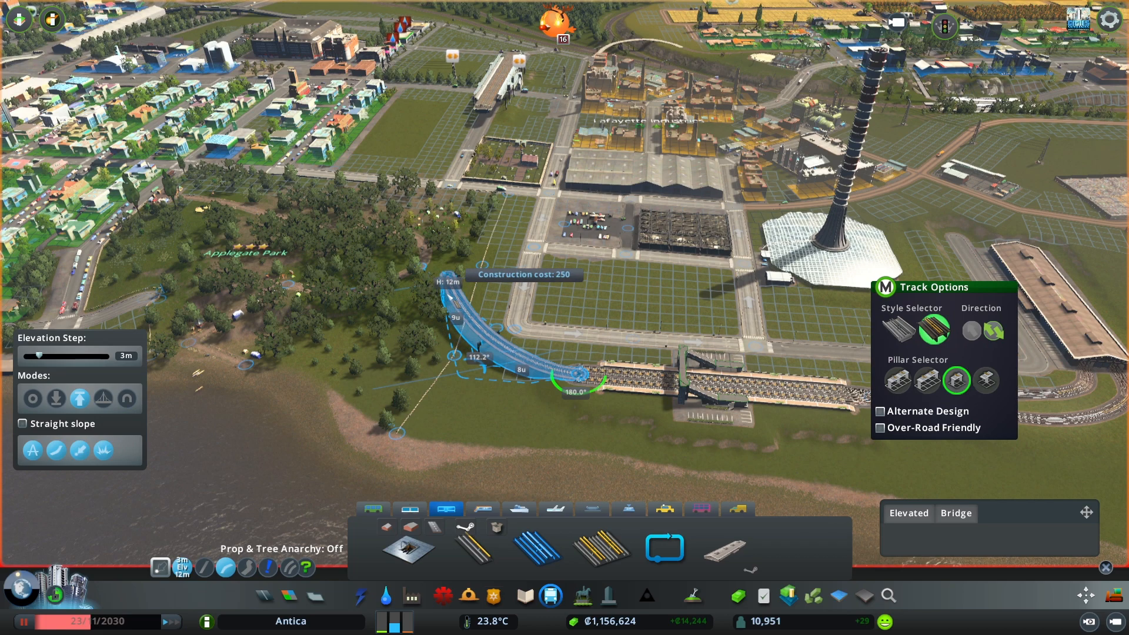
pyautogui.moveTo(483, 121)
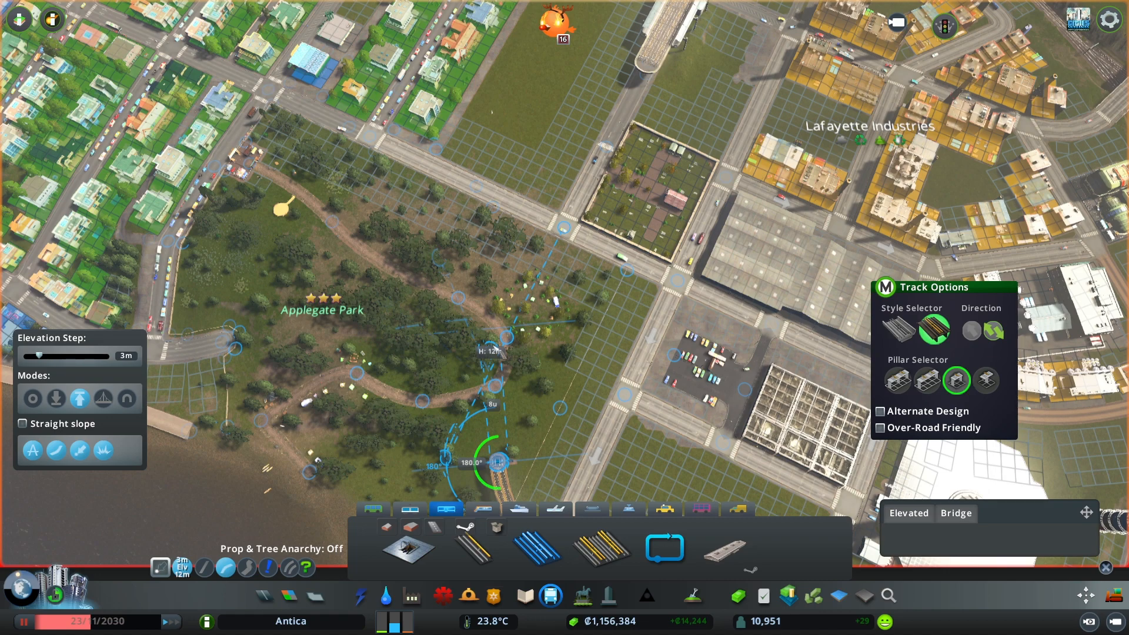
pyautogui.moveTo(623, 76)
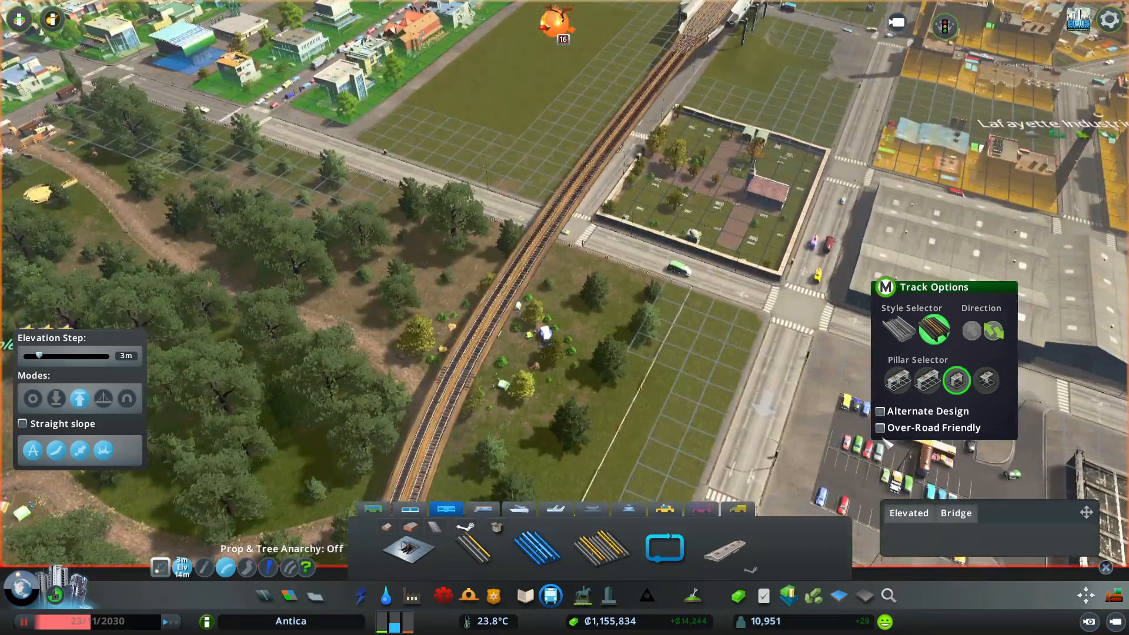
# Place the next stretch of 12m elevated metro track through Applegate Park
pyautogui.click(880, 427)
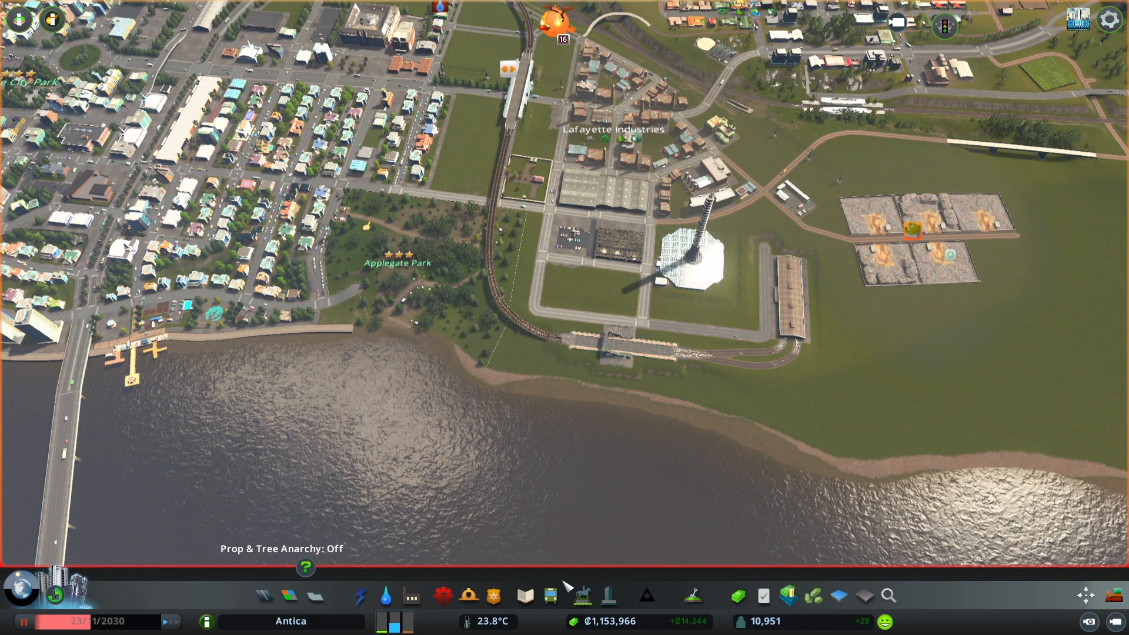
# Start drawing a new metro line from the waterfront metro station
pyautogui.click(549, 596)
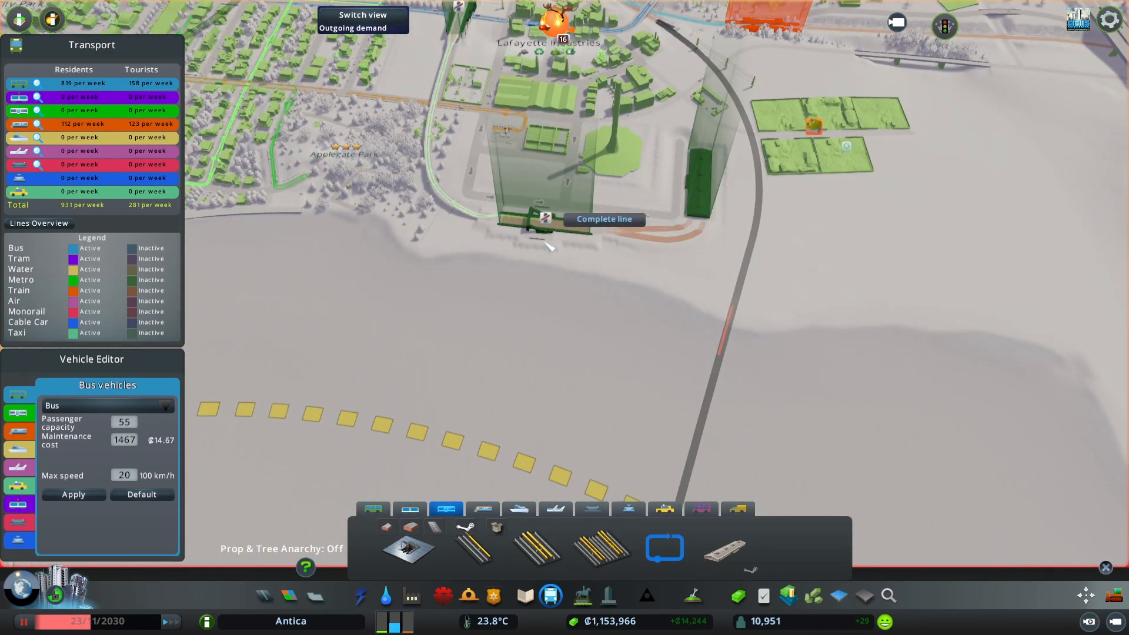
# Close Metro Line 1 back at its first stop
pyautogui.click(604, 220)
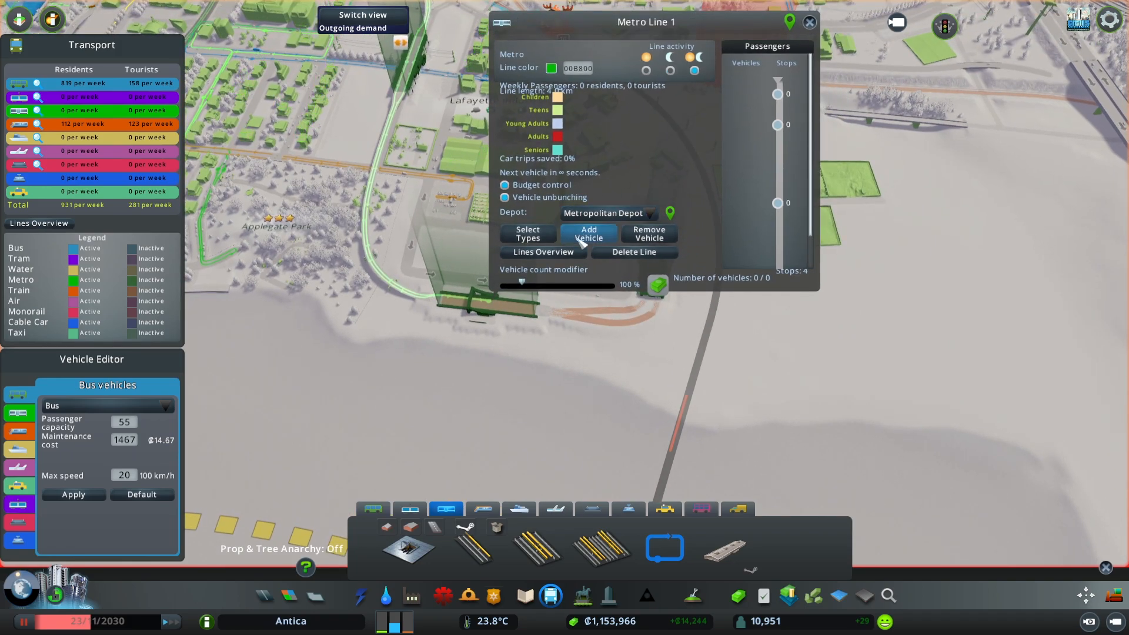
pyautogui.moveTo(527, 233)
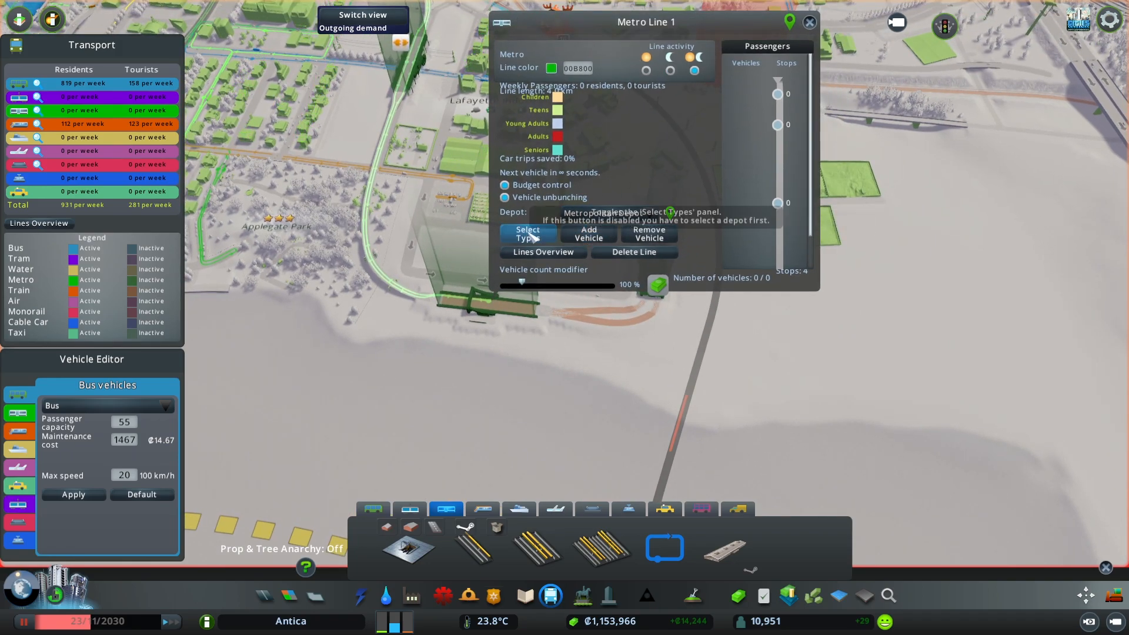
# Assign the M5 Metro train type to Metro Line 1 and add one train
pyautogui.click(527, 234)
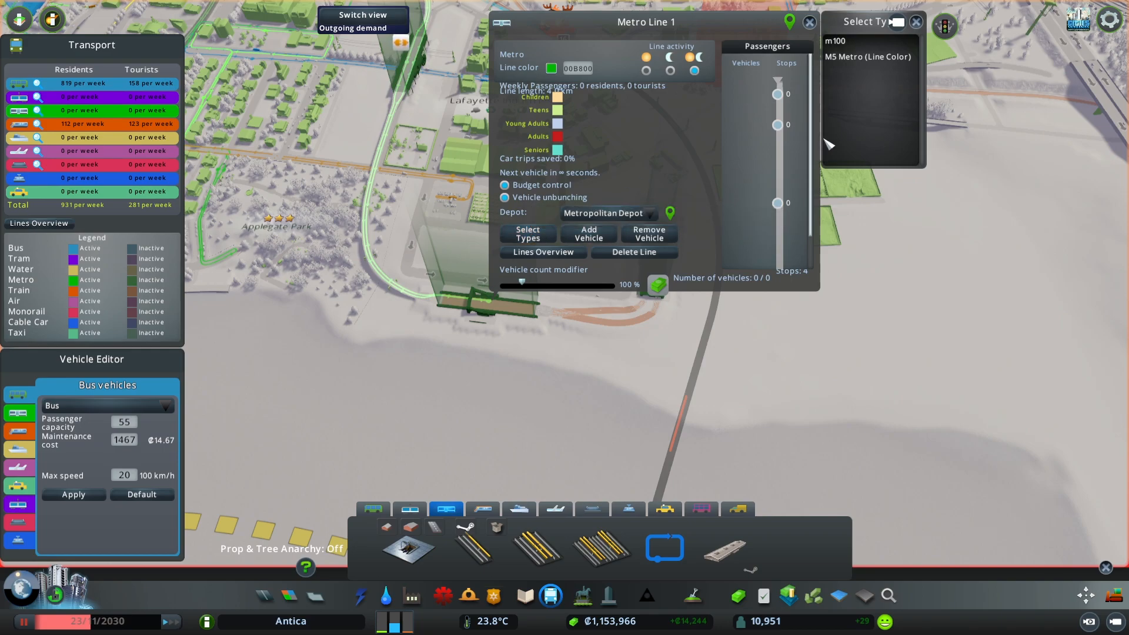
pyautogui.moveTo(876, 64)
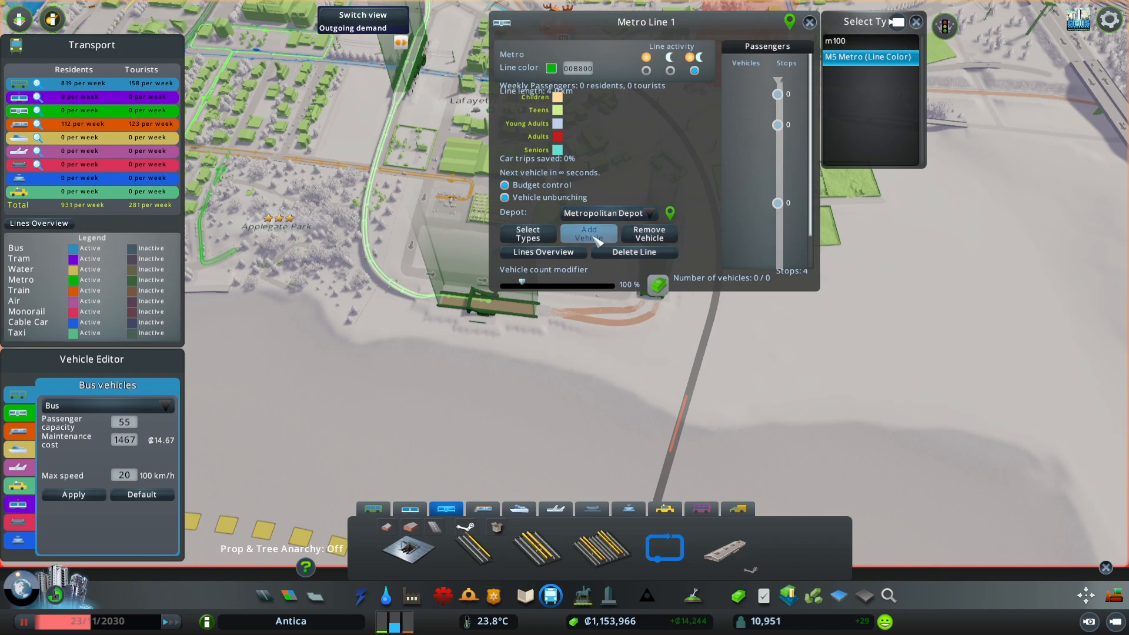
pyautogui.click(589, 234)
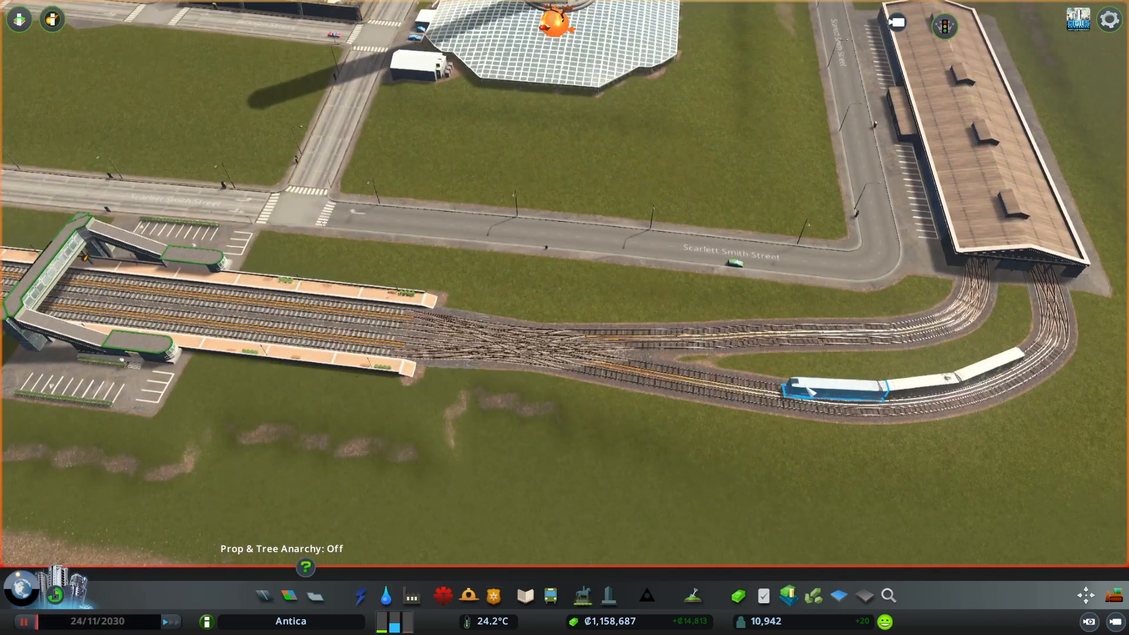
# Select the M5 Metro train leaving the depot to view its route progress
pyautogui.click(829, 392)
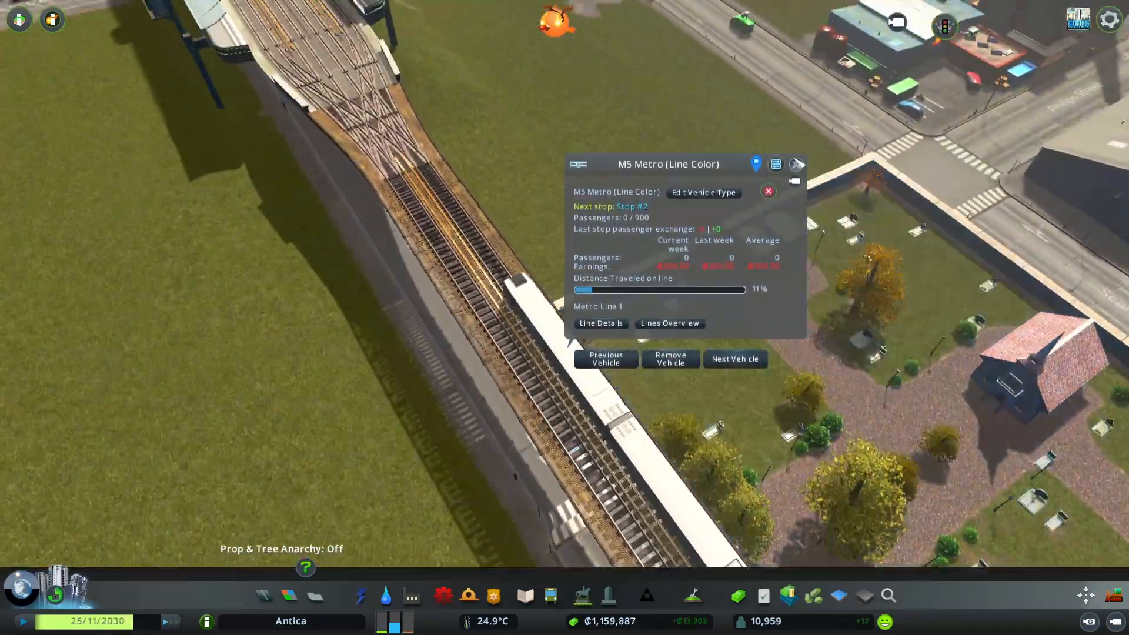
# Select the M5 metro train on Line 1 and follow it along the elevated track
pyautogui.click(767, 192)
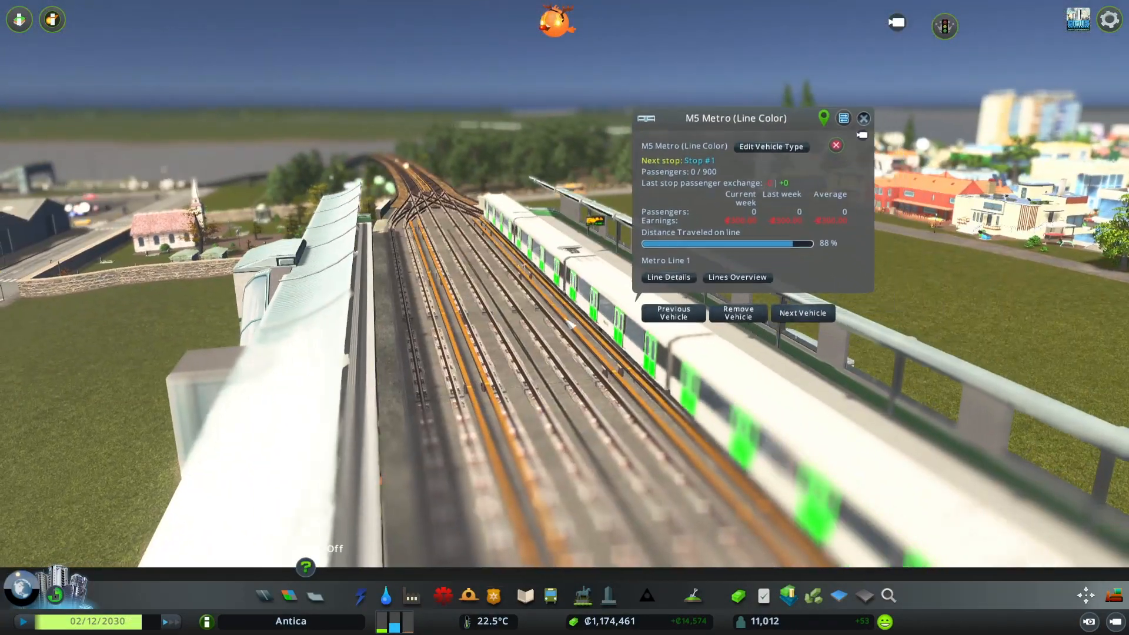
# Close the train's info panel and zoom out over the industrial area's station and rails
pyautogui.click(863, 118)
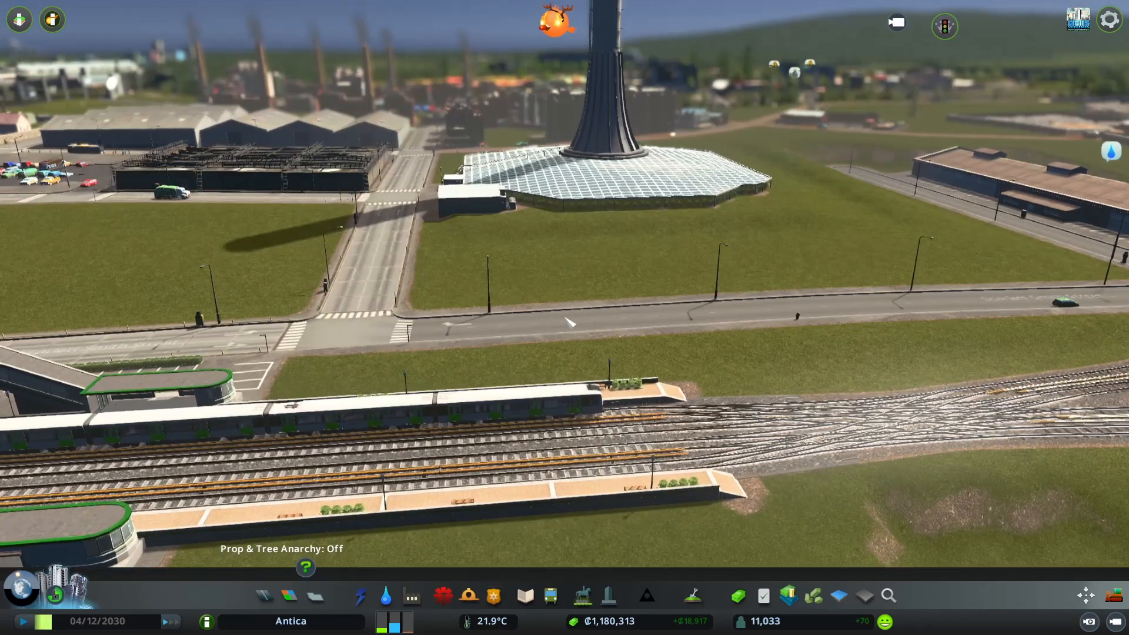
pyautogui.scroll(-3)
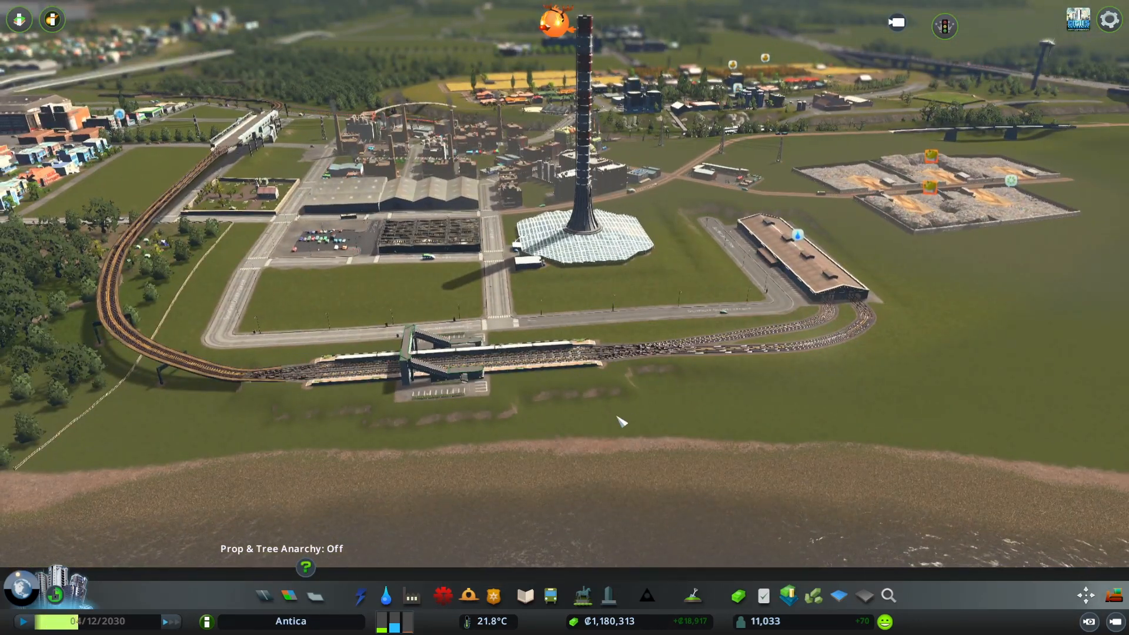